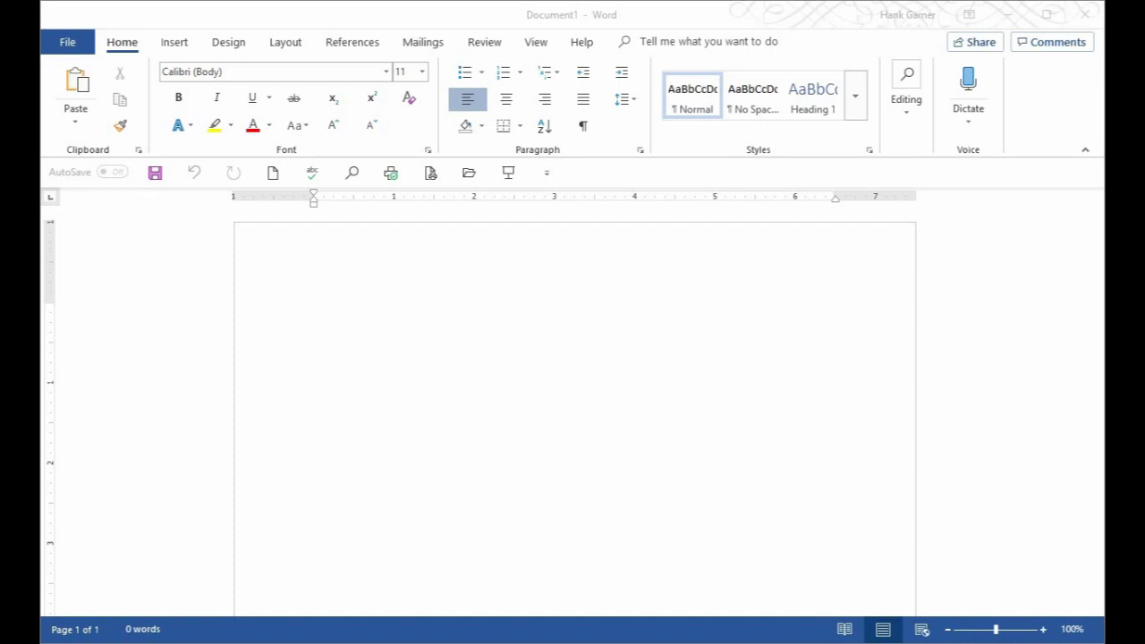
Show the File Info page for the blank, unsaved document
left_click(314, 309)
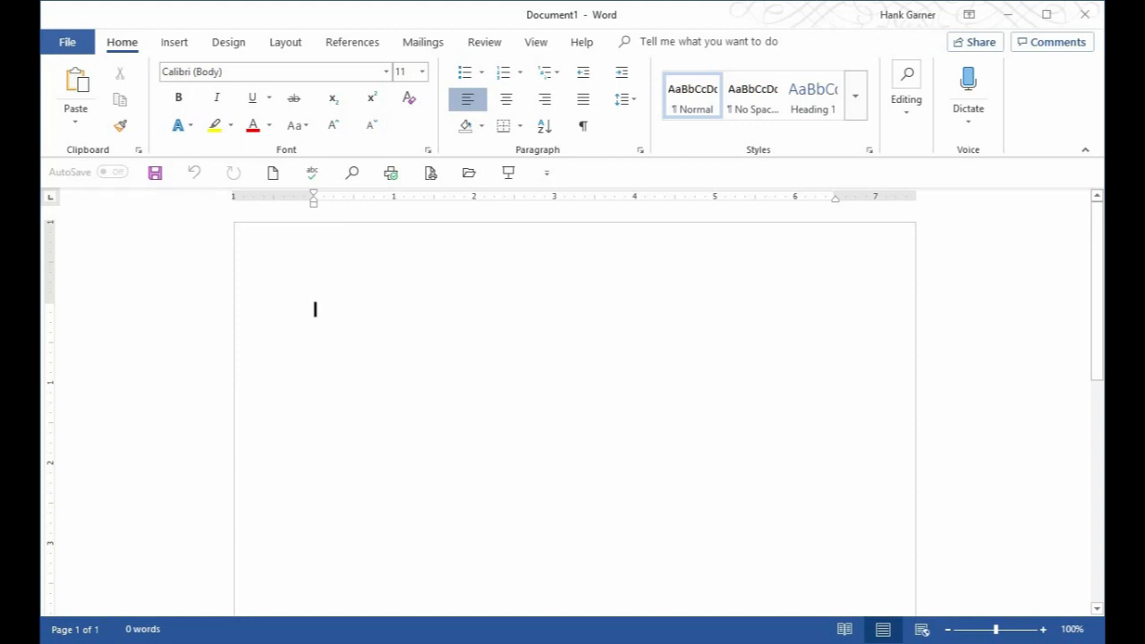
left_click(66, 41)
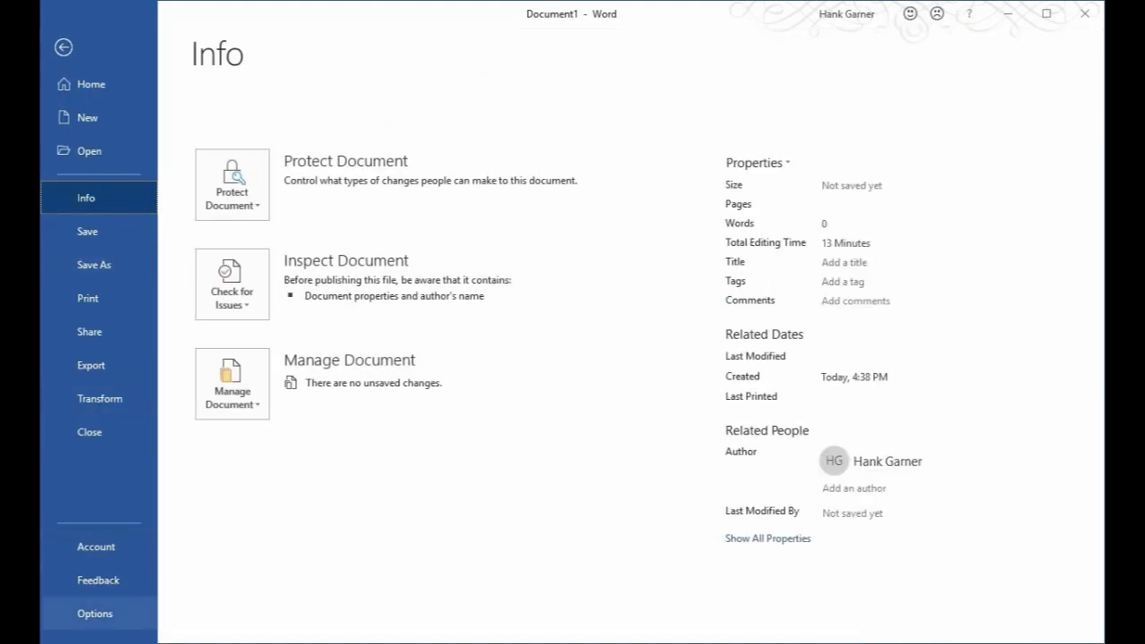
In Word Options > General, change the Office Theme from White to Black
left_click(93, 612)
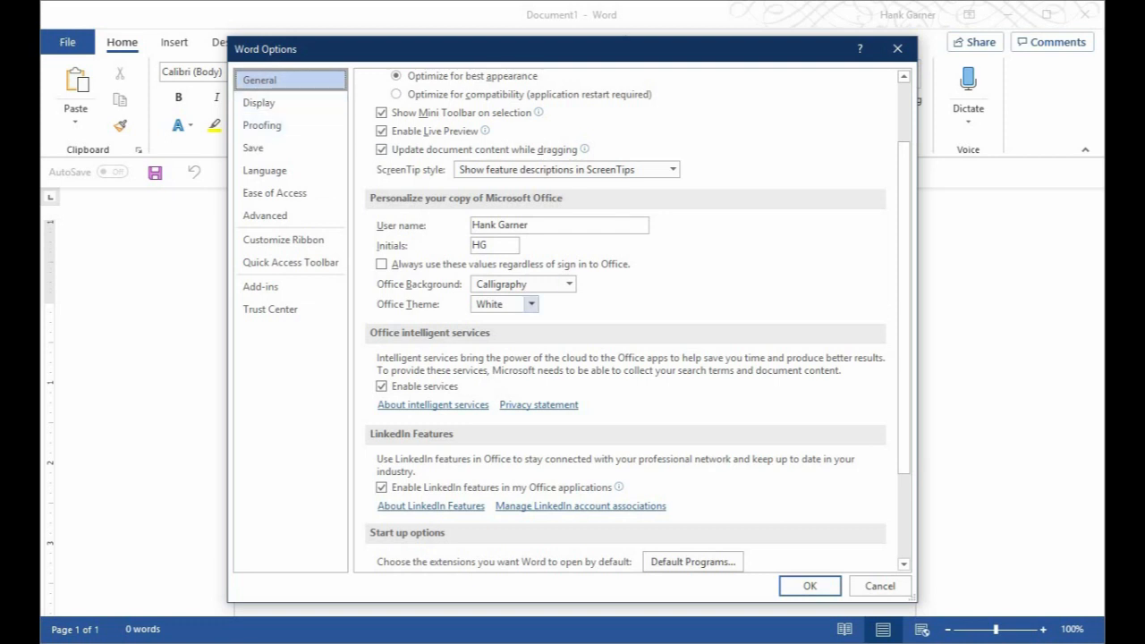
left_click(530, 304)
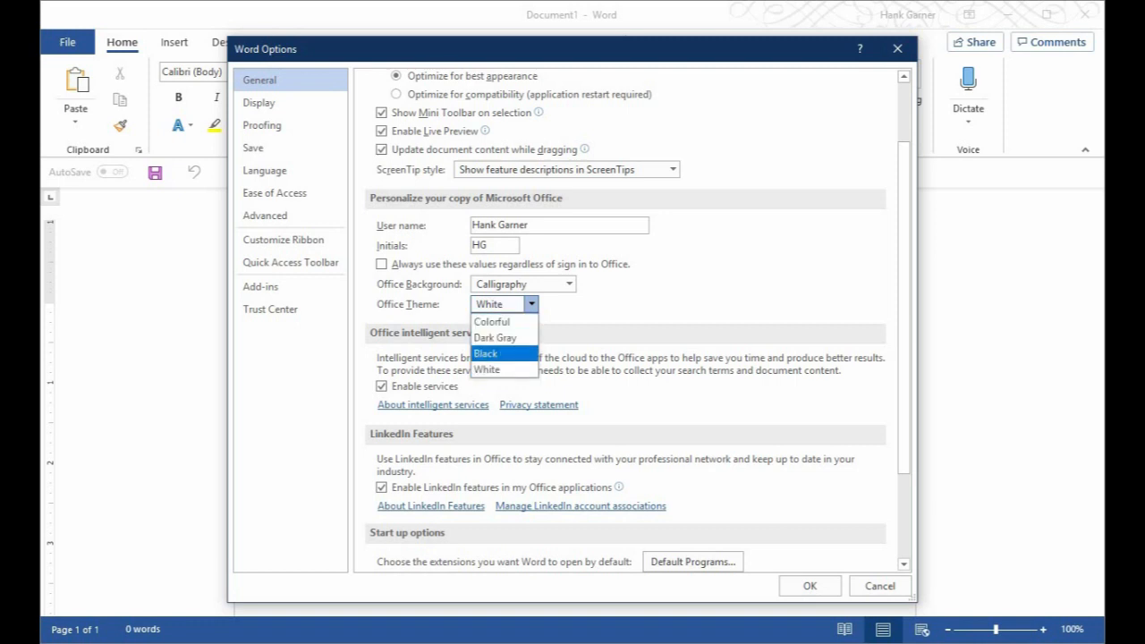
left_click(485, 354)
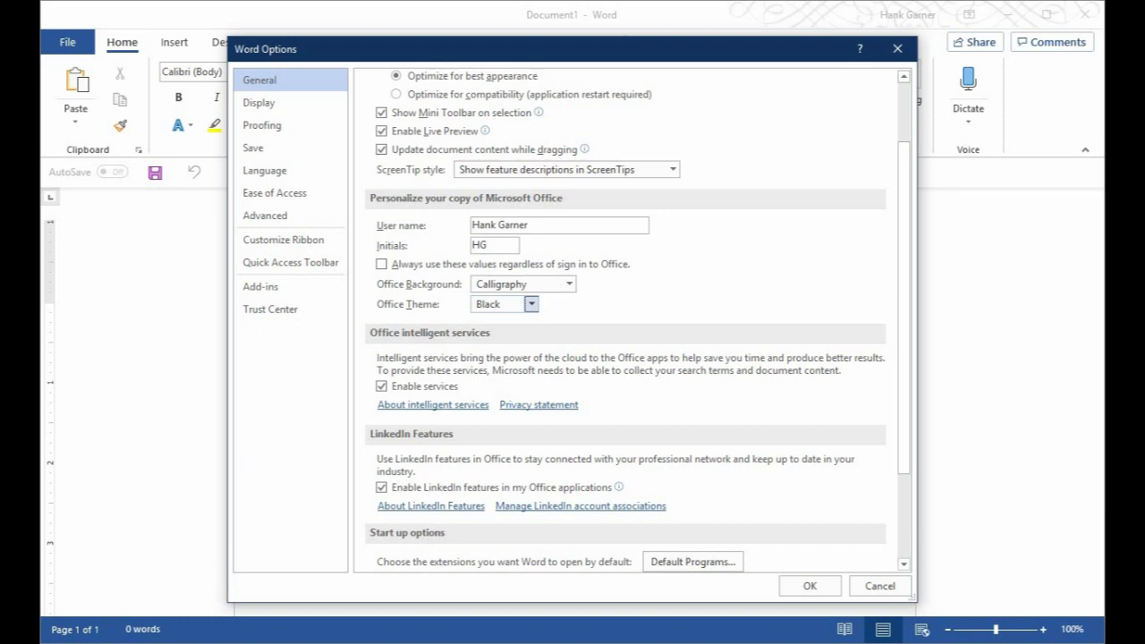
Set Office Background to No Background and confirm, applying the Black theme
left_click(569, 282)
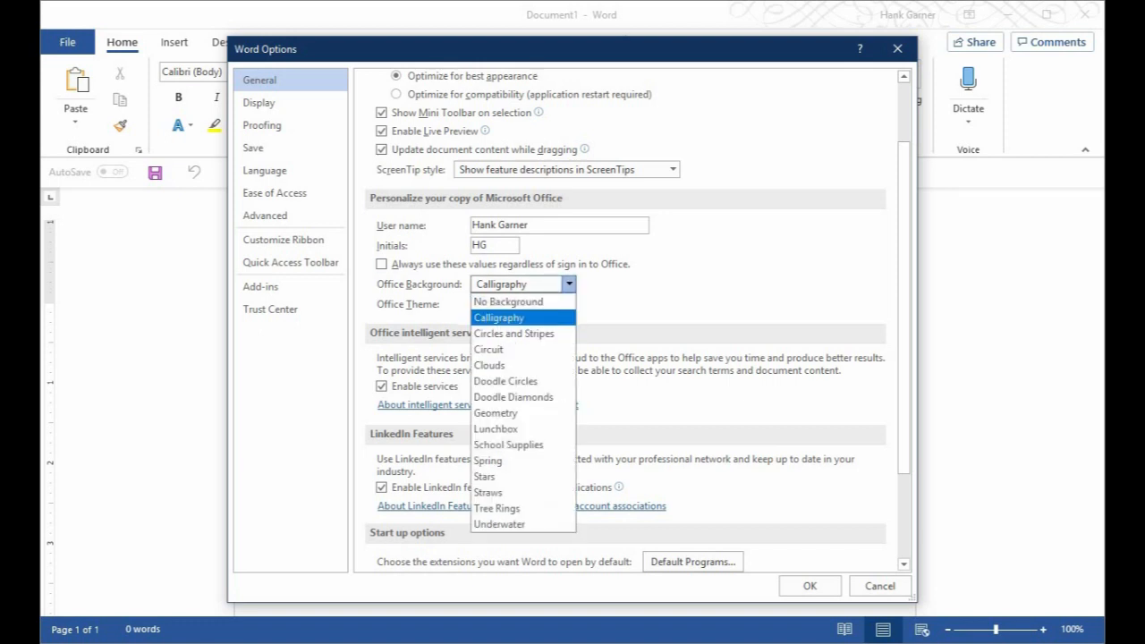
left_click(508, 300)
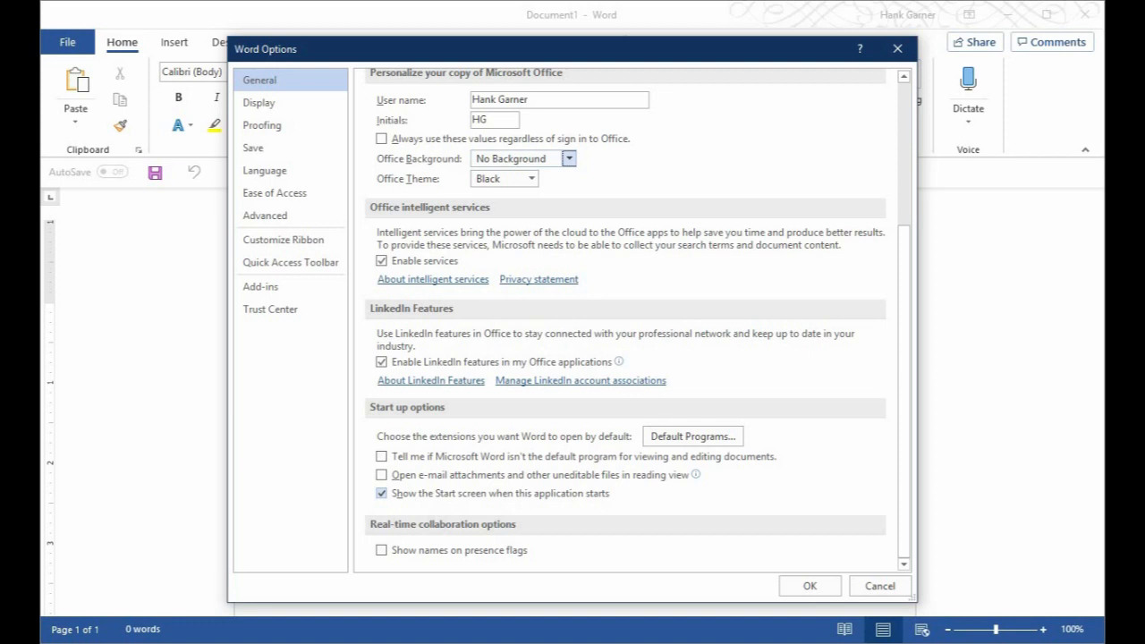
mouse_move(407, 498)
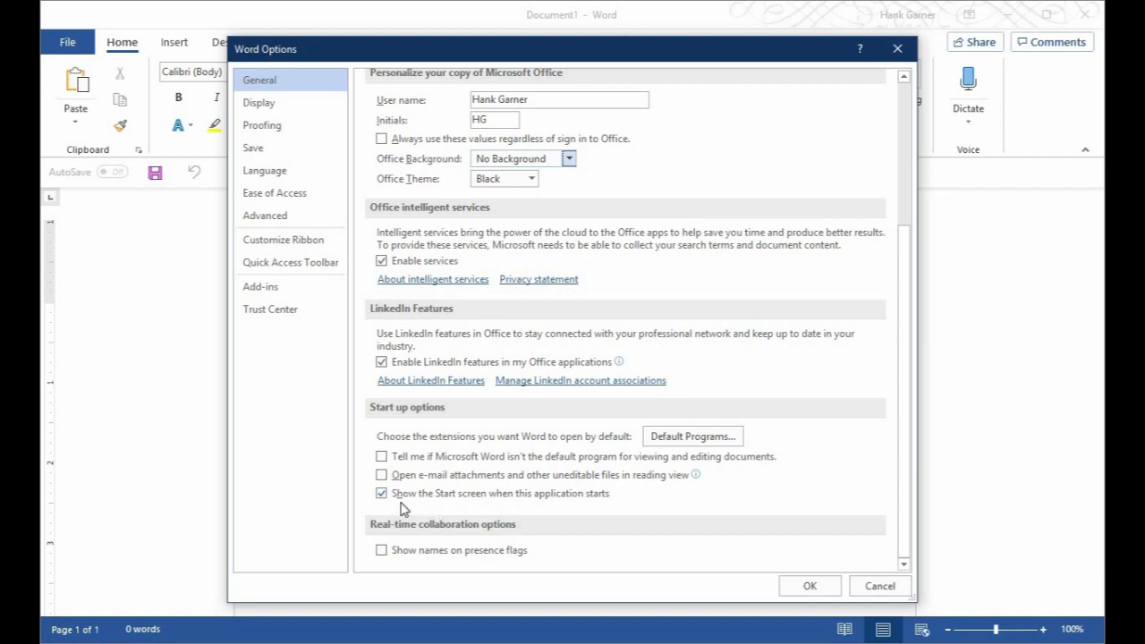
left_click(383, 494)
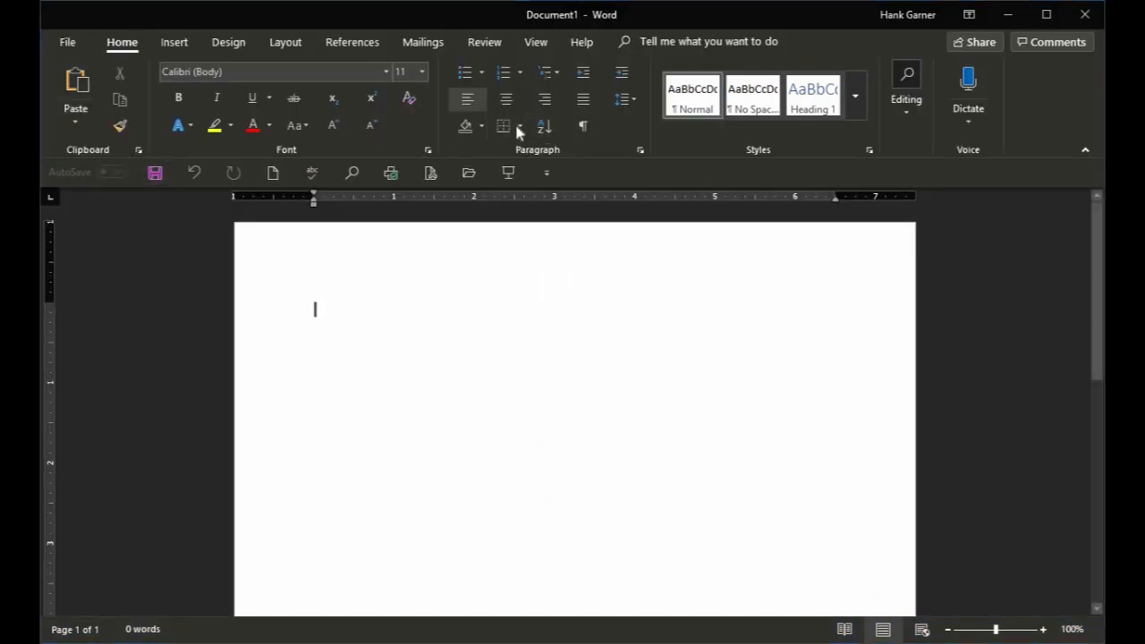
mouse_move(910, 116)
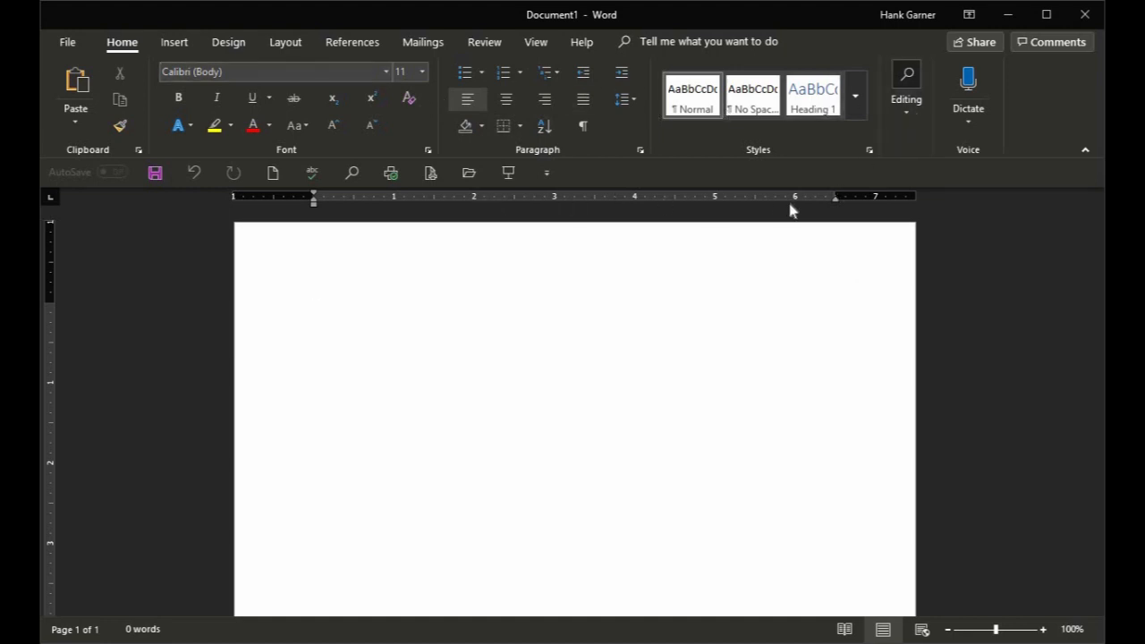
mouse_move(1056, 108)
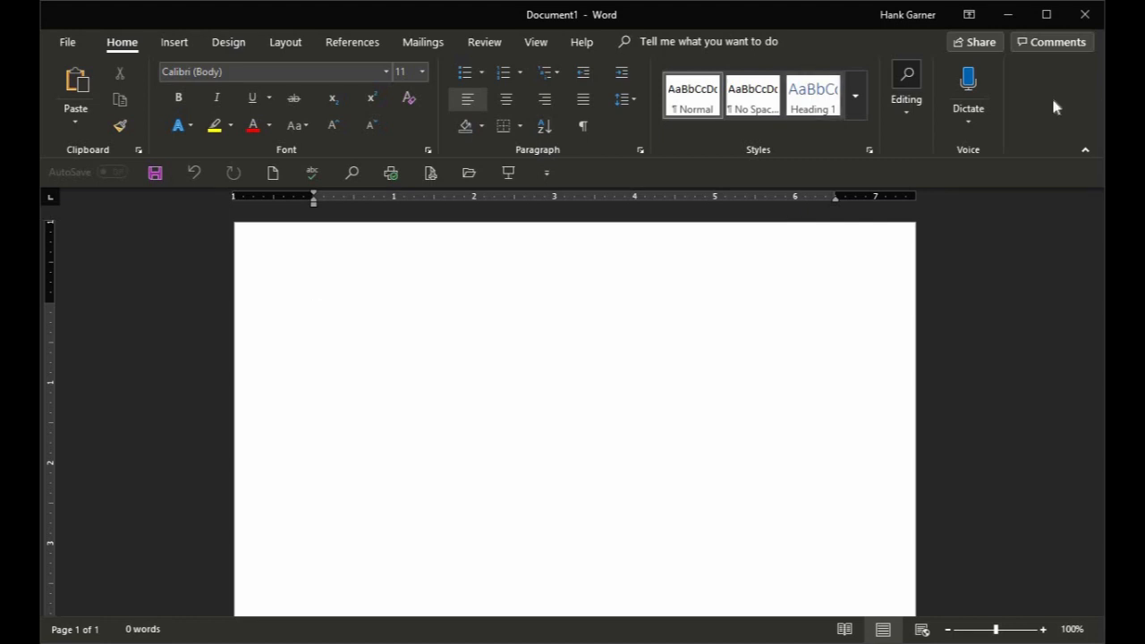
mouse_move(1084, 150)
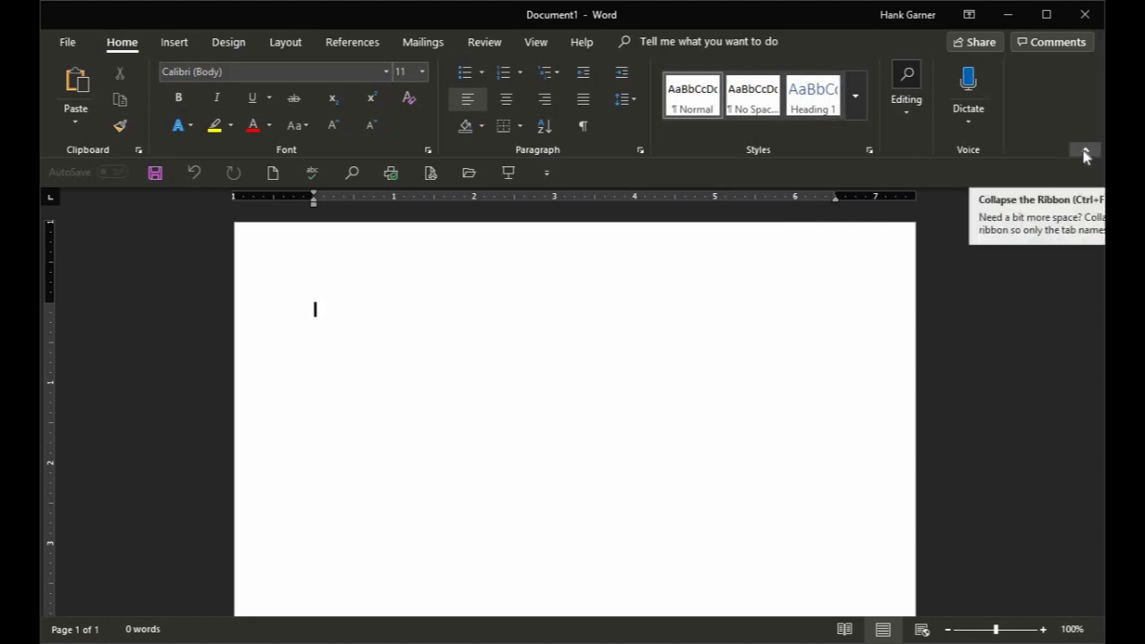
mouse_move(1076, 153)
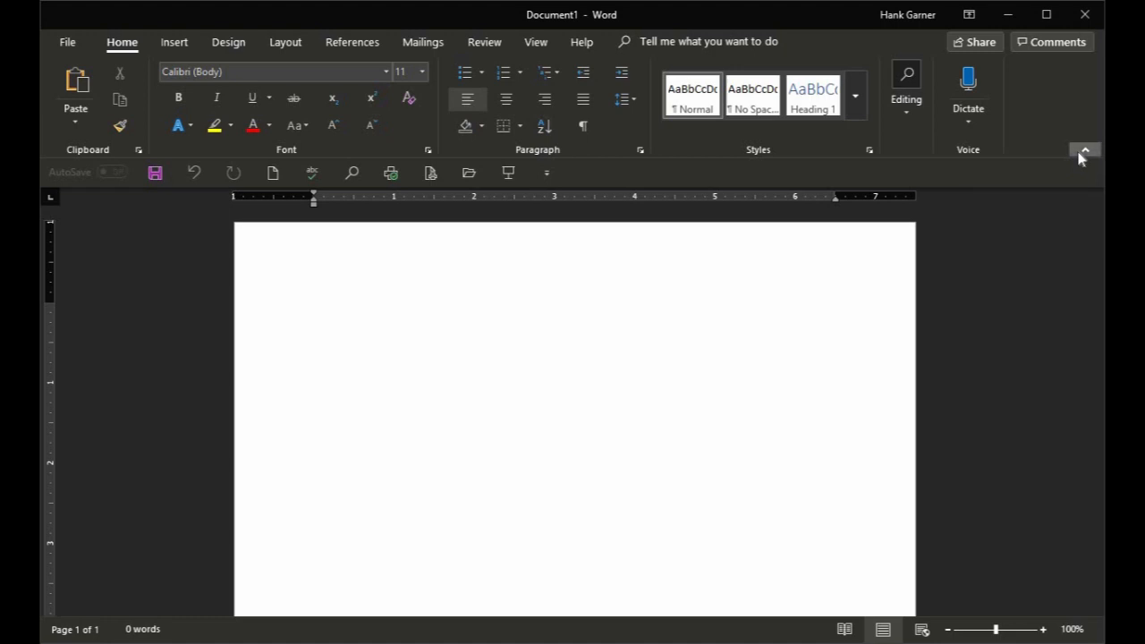
left_click(1084, 152)
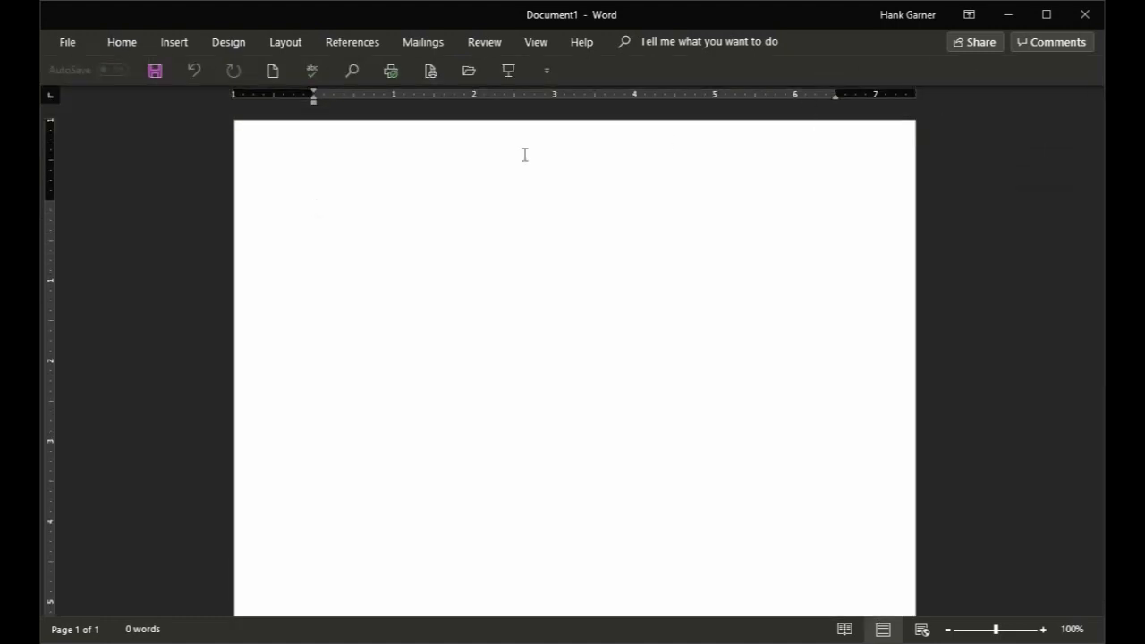
mouse_move(981, 82)
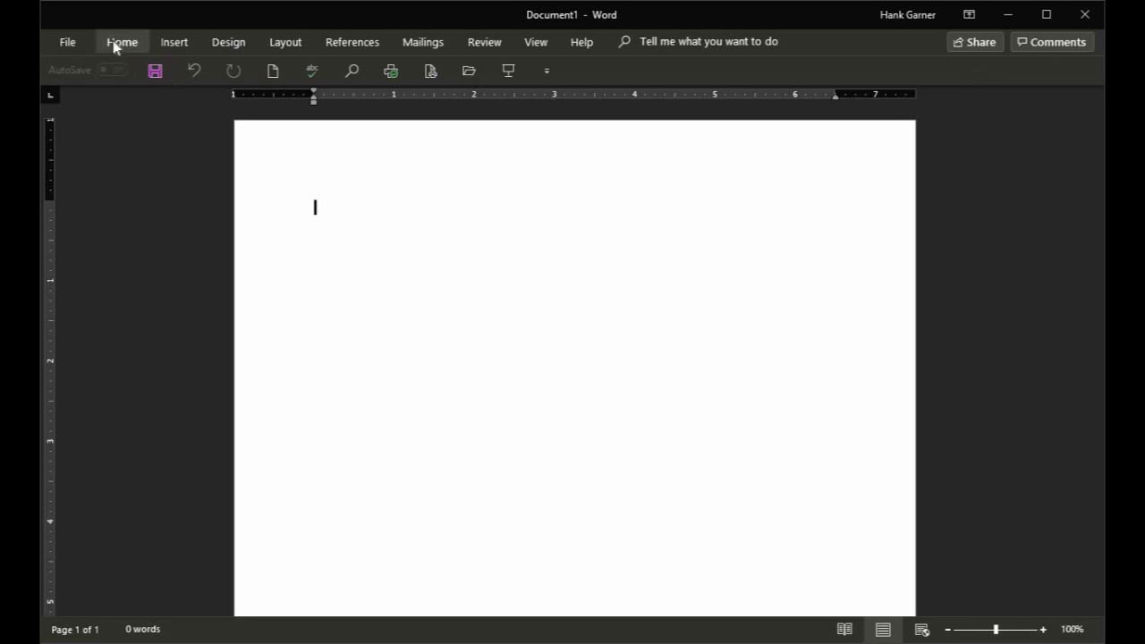
left_click(121, 43)
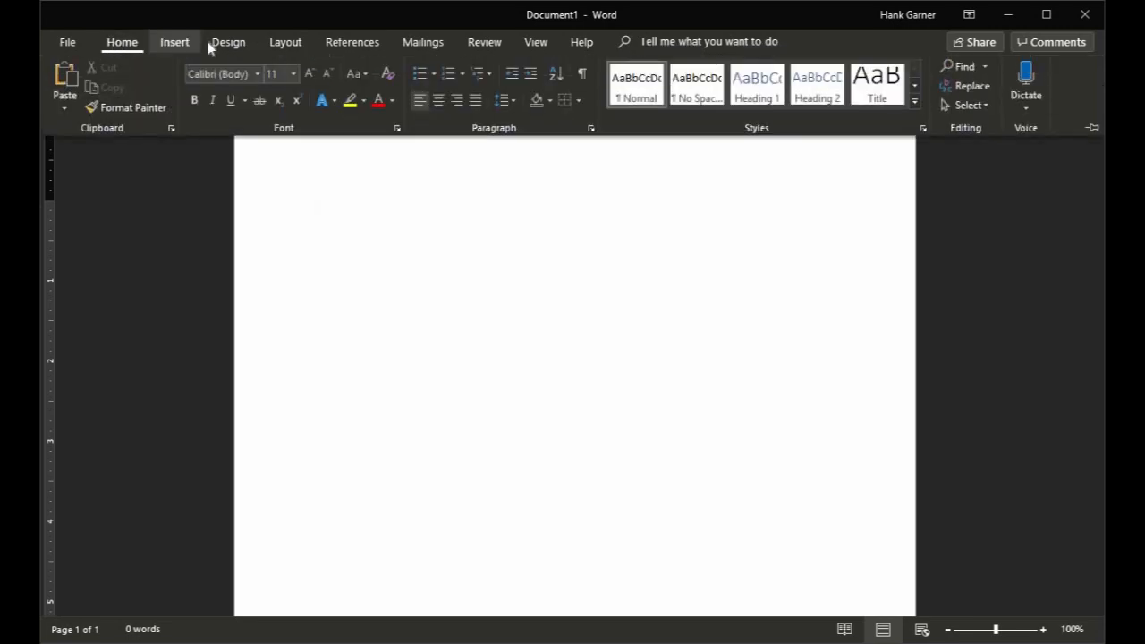
mouse_move(1089, 129)
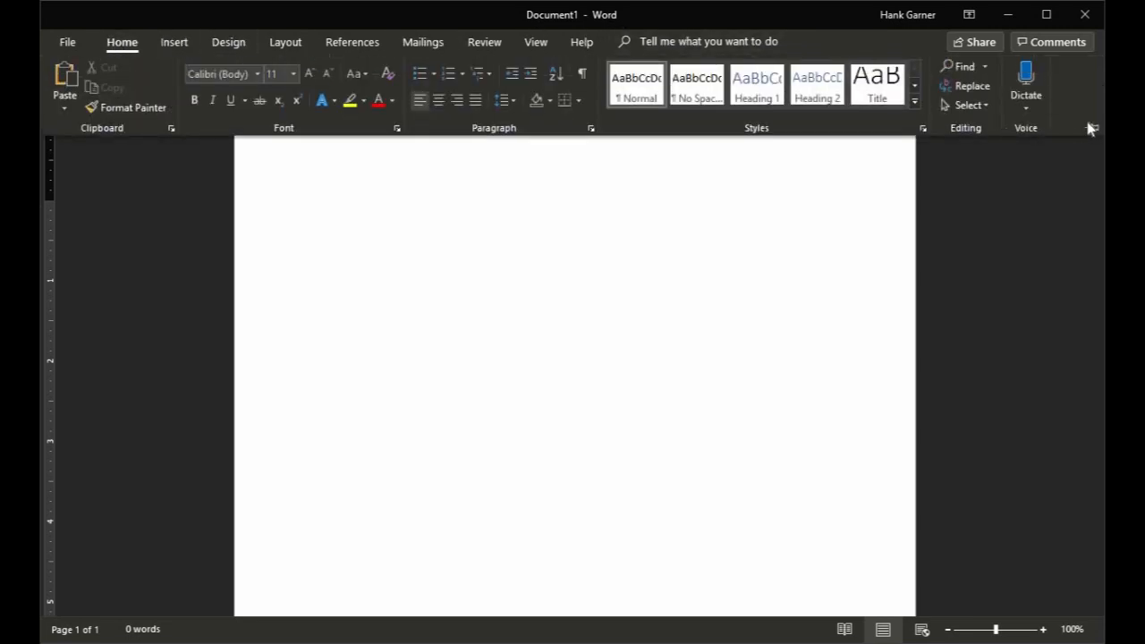
mouse_move(1091, 128)
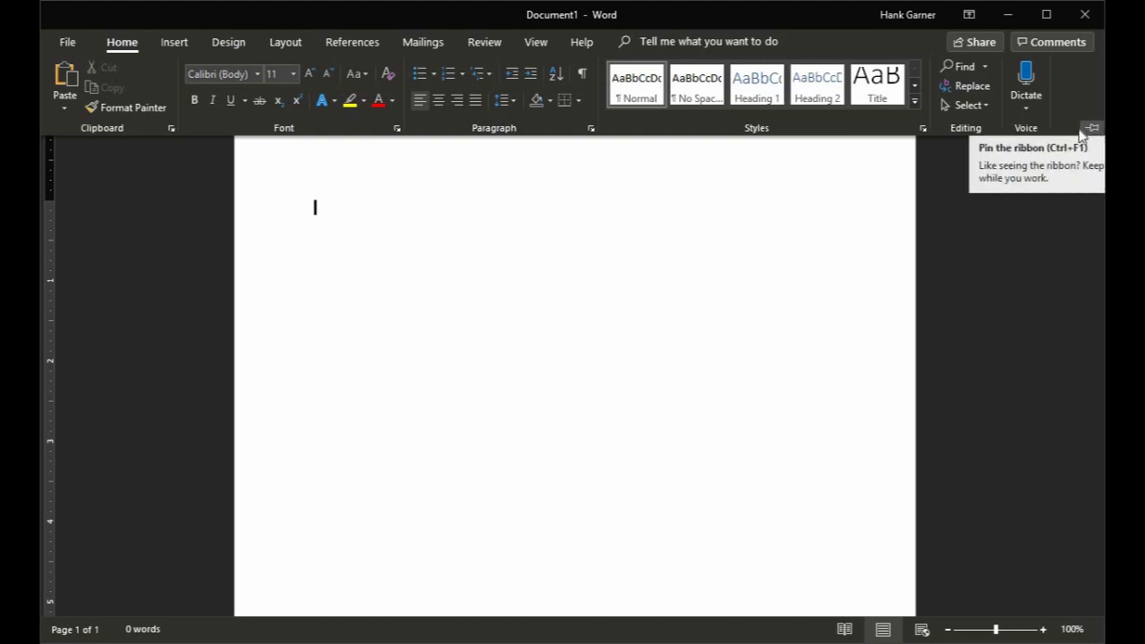
mouse_move(980, 242)
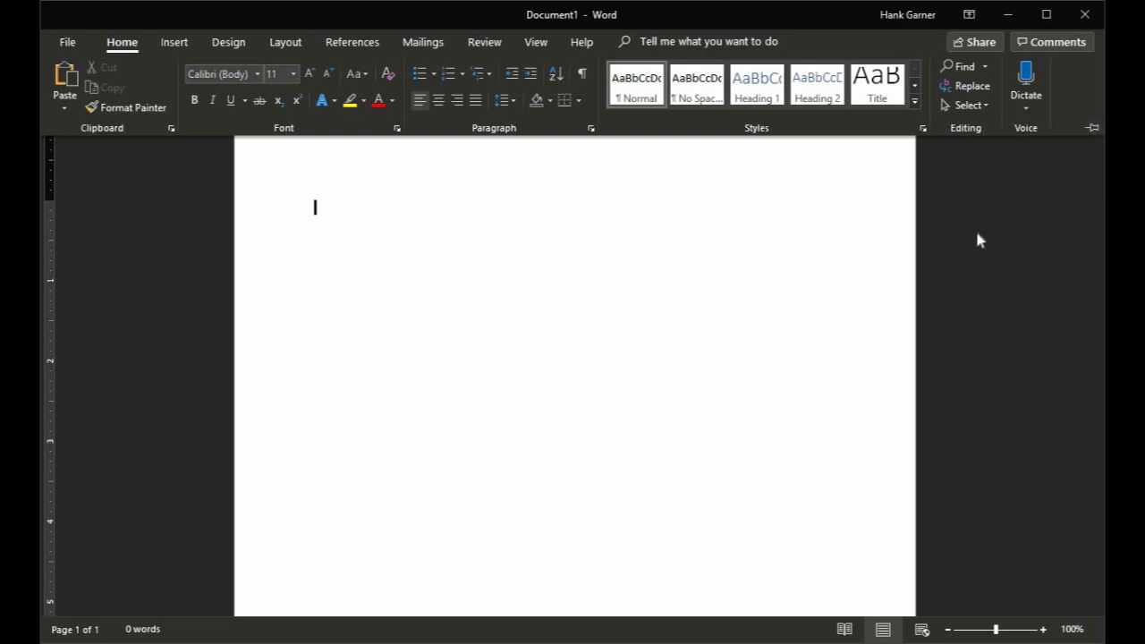
left_click(122, 41)
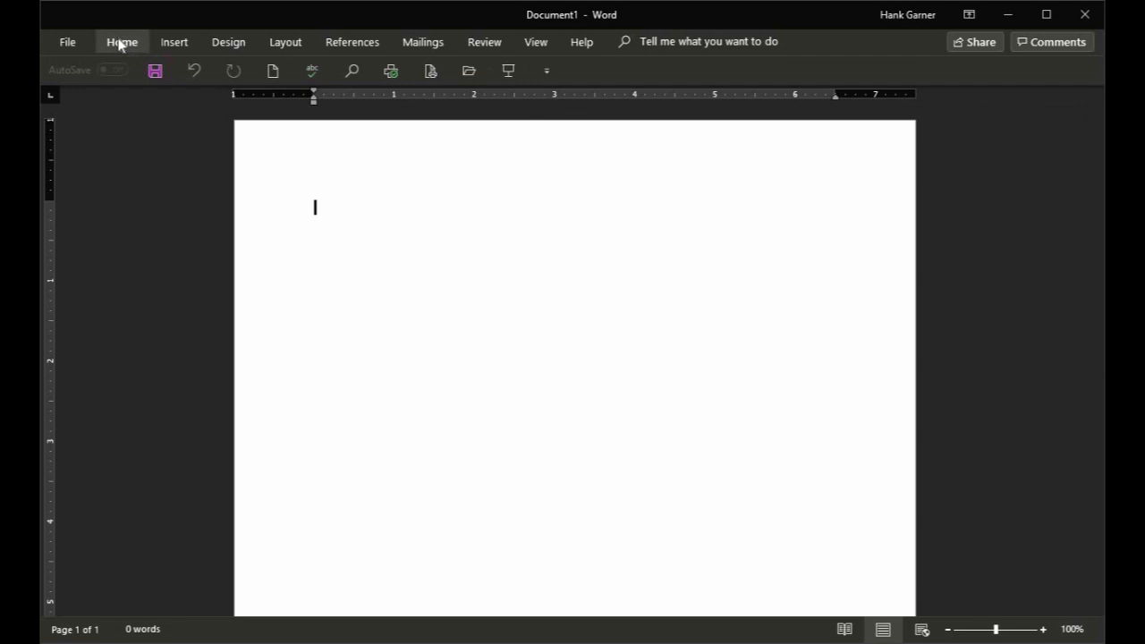
left_click(122, 43)
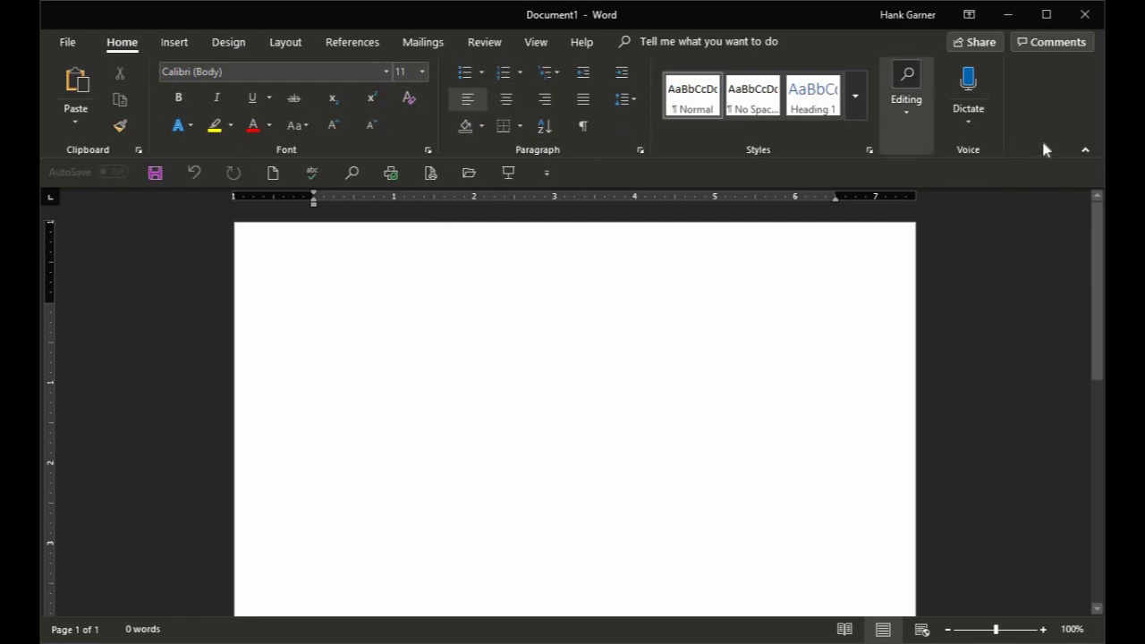
Collapse the ribbon to tab names only and return the cursor to the blank page
left_click(1084, 151)
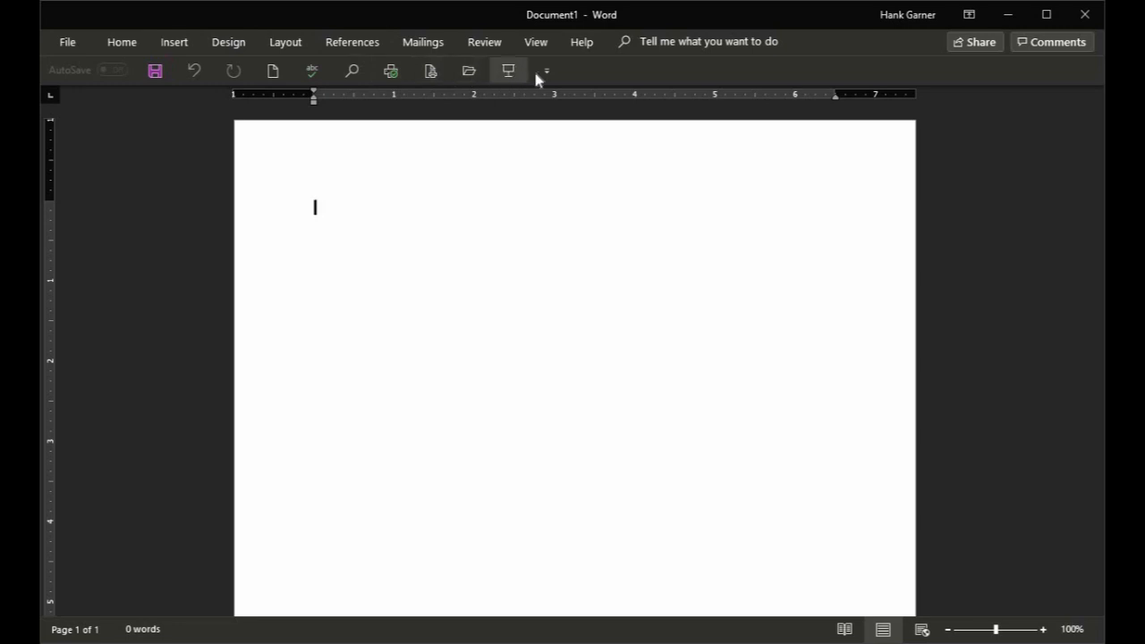
mouse_move(571, 81)
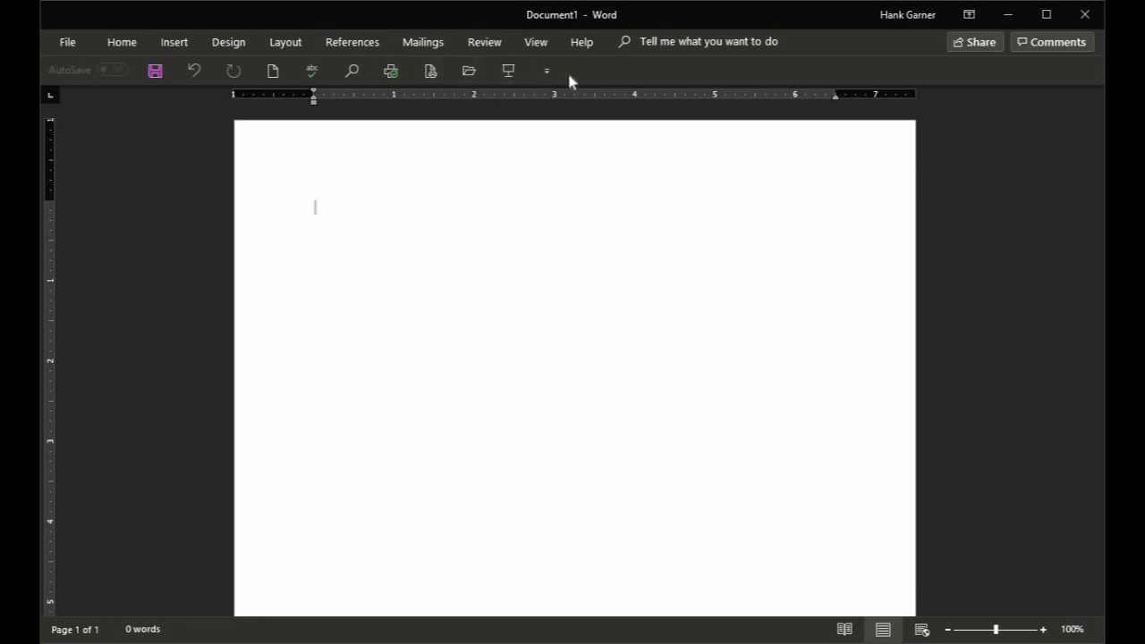
mouse_move(129, 101)
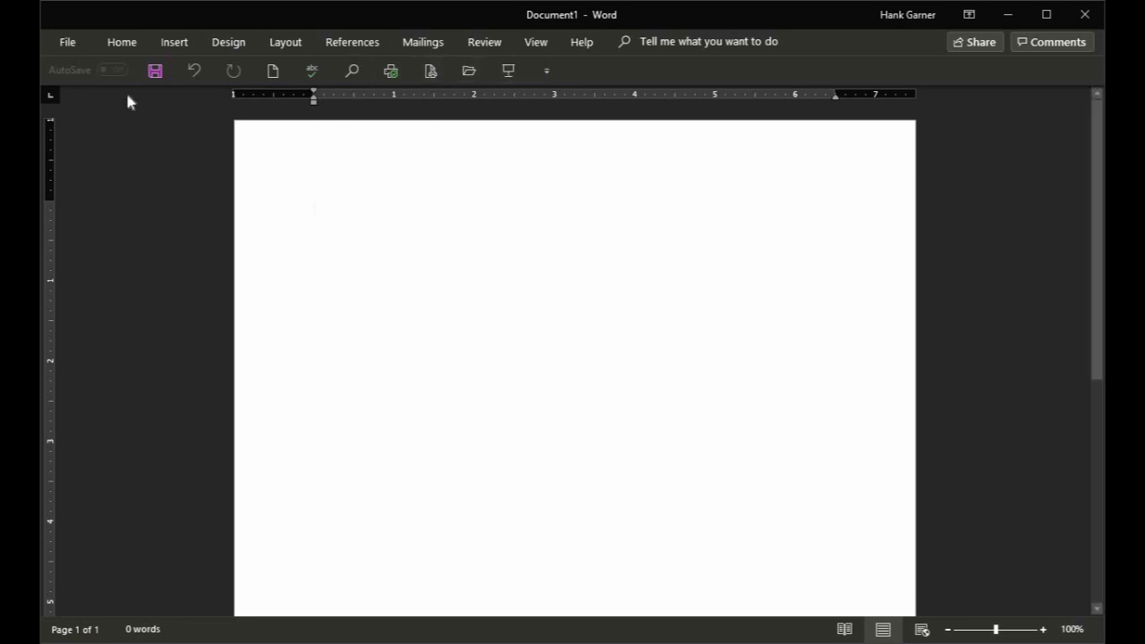
mouse_move(153, 72)
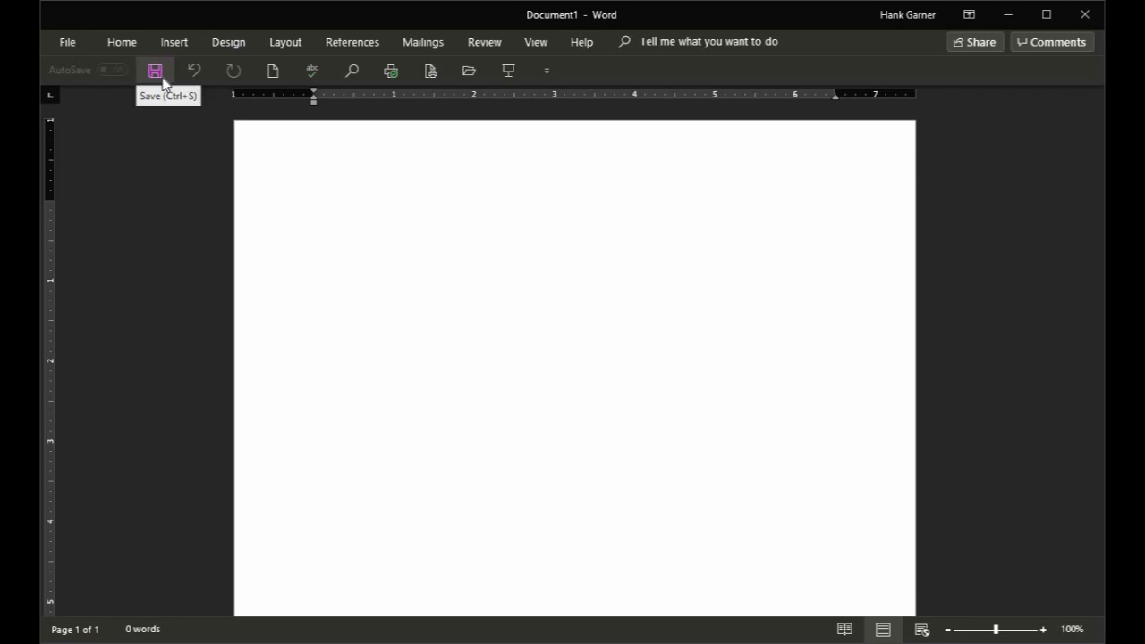
left_click(315, 208)
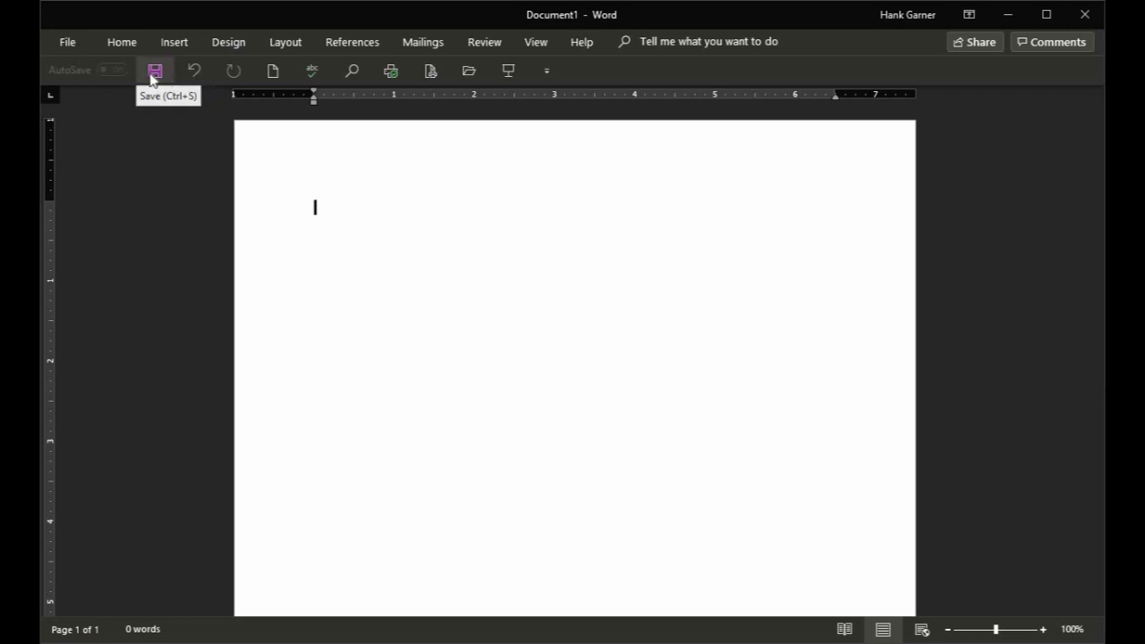
mouse_move(429, 71)
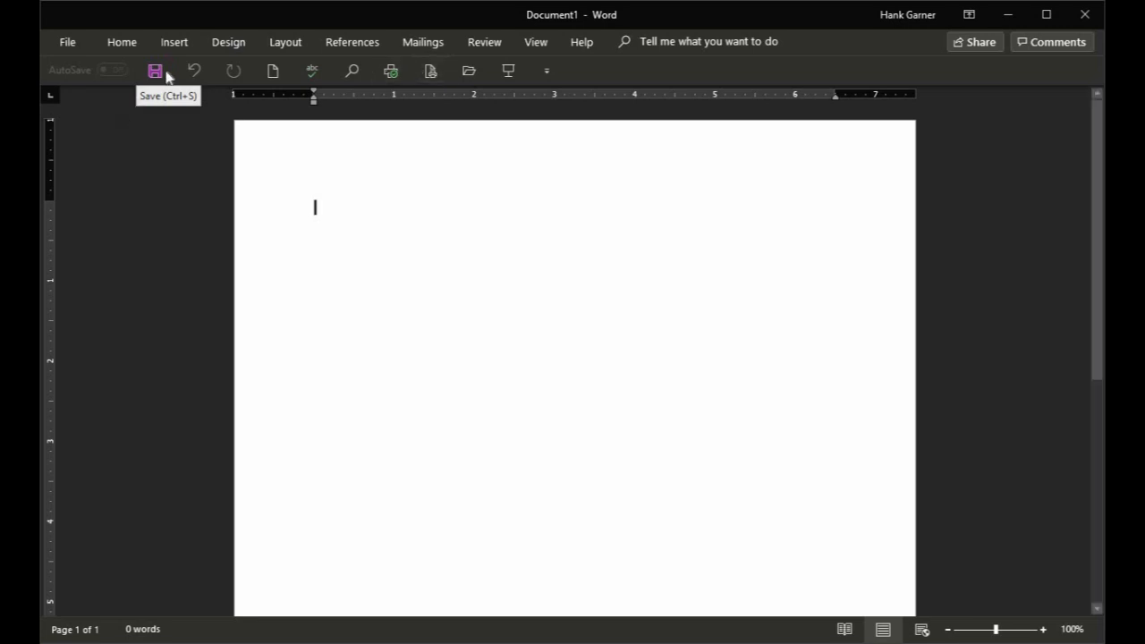
mouse_move(271, 72)
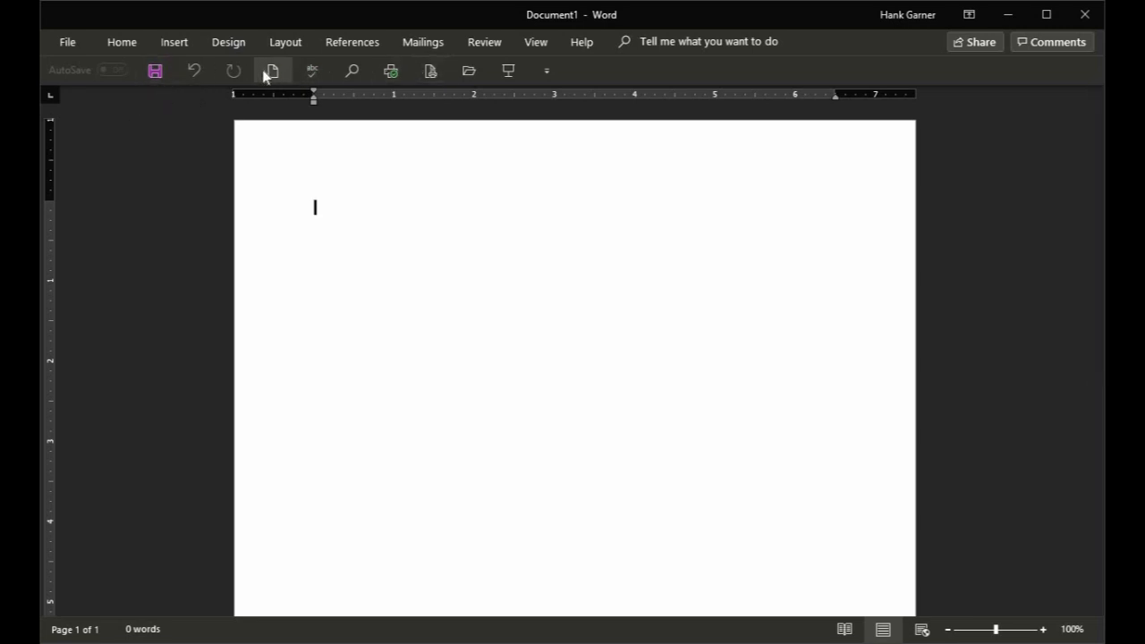
mouse_move(272, 72)
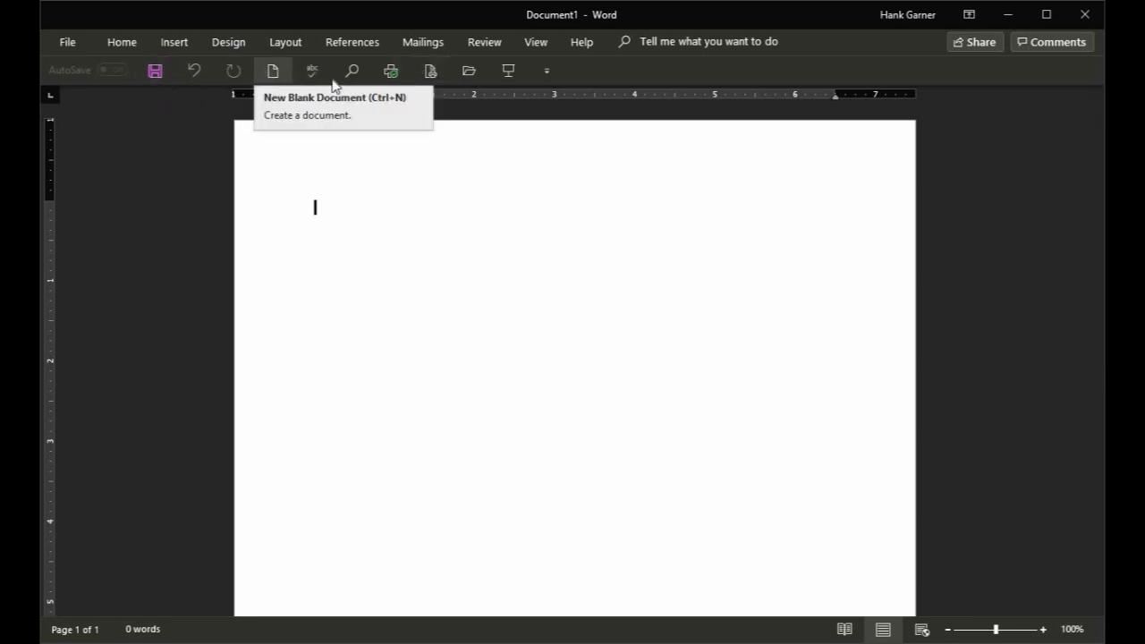
mouse_move(390, 71)
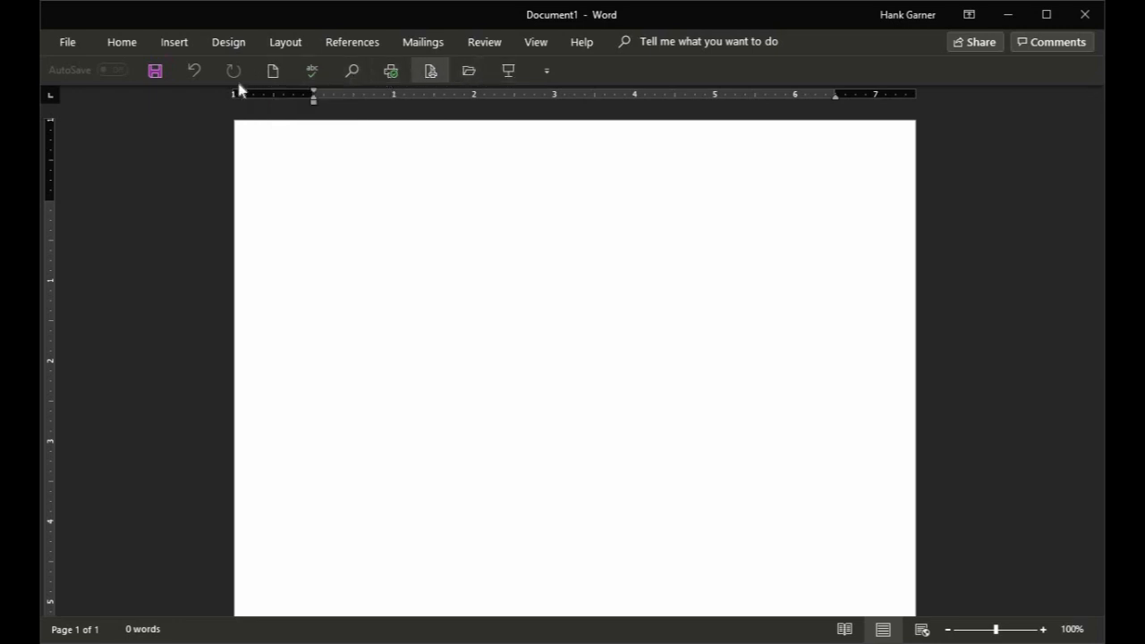
mouse_move(600, 75)
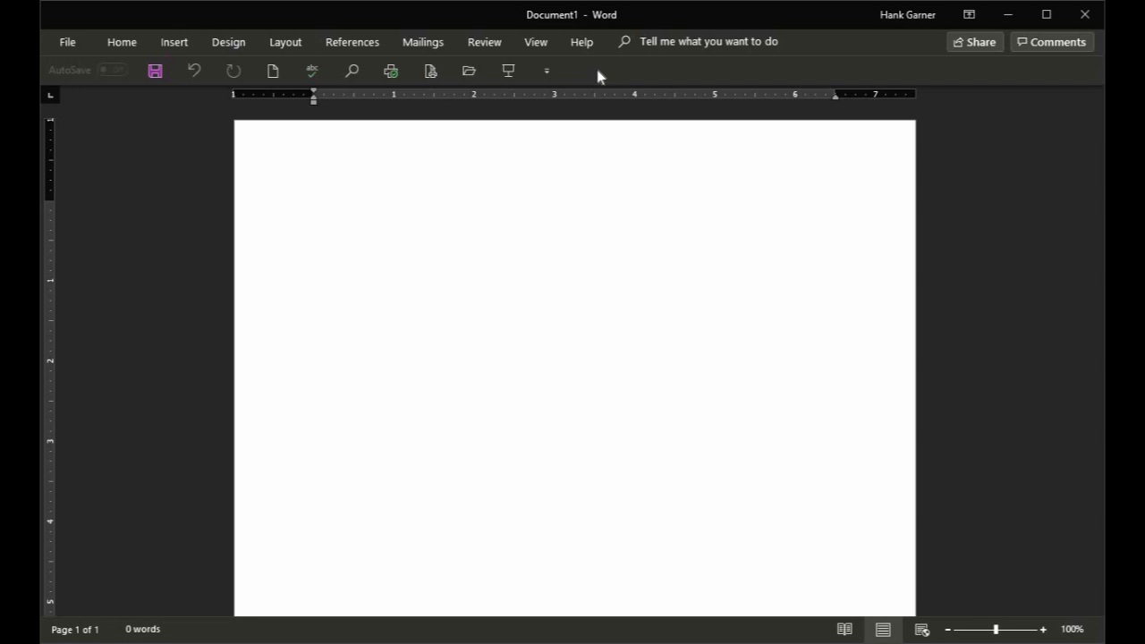
left_click(314, 207)
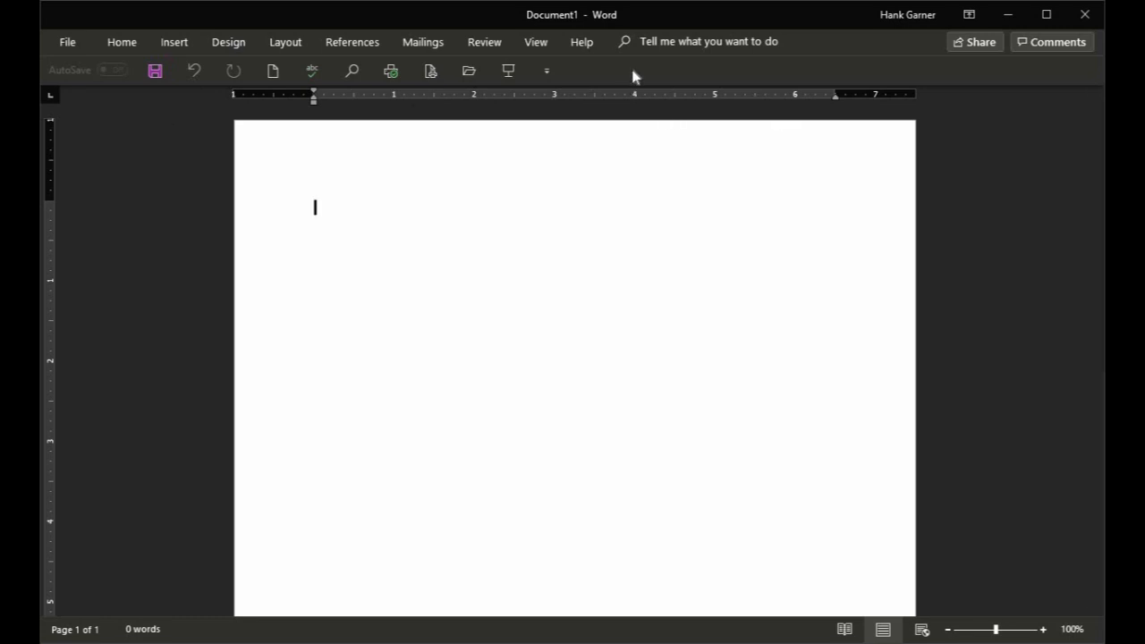
Reach the Quick Access Toolbar customization page and expand the command-category list
right_click(633, 75)
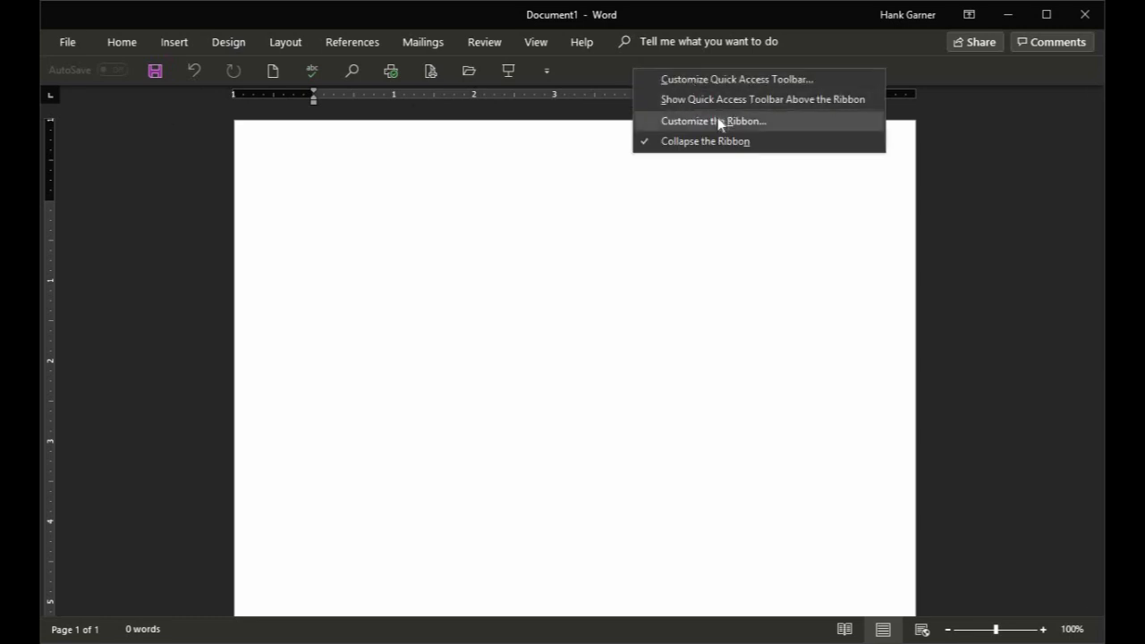
mouse_move(717, 101)
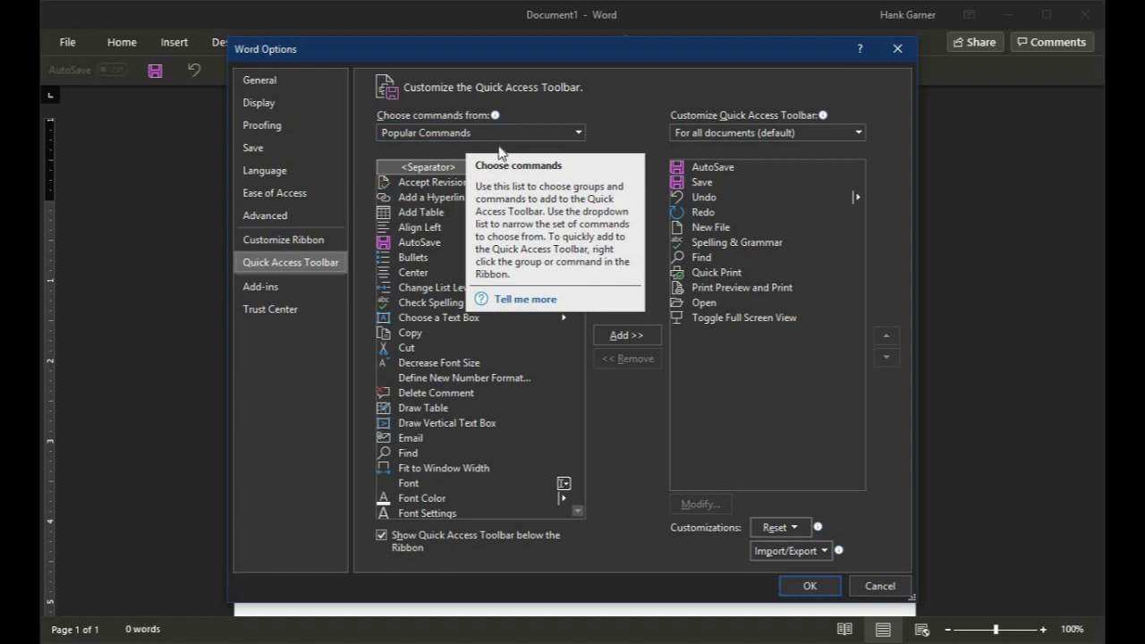
left_click(576, 132)
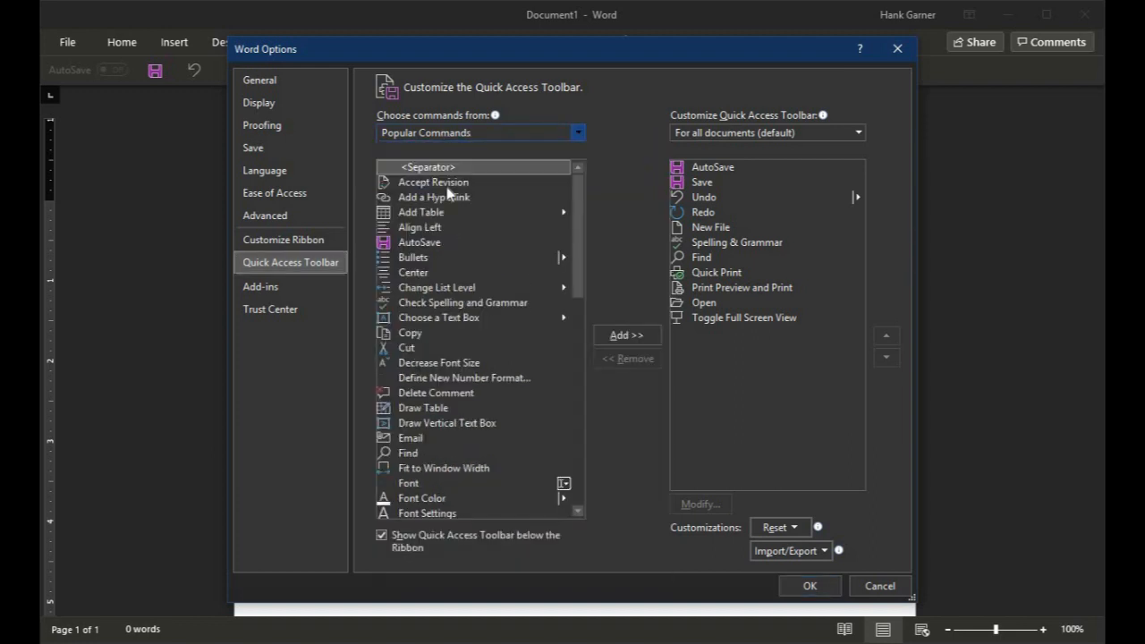
mouse_move(474, 143)
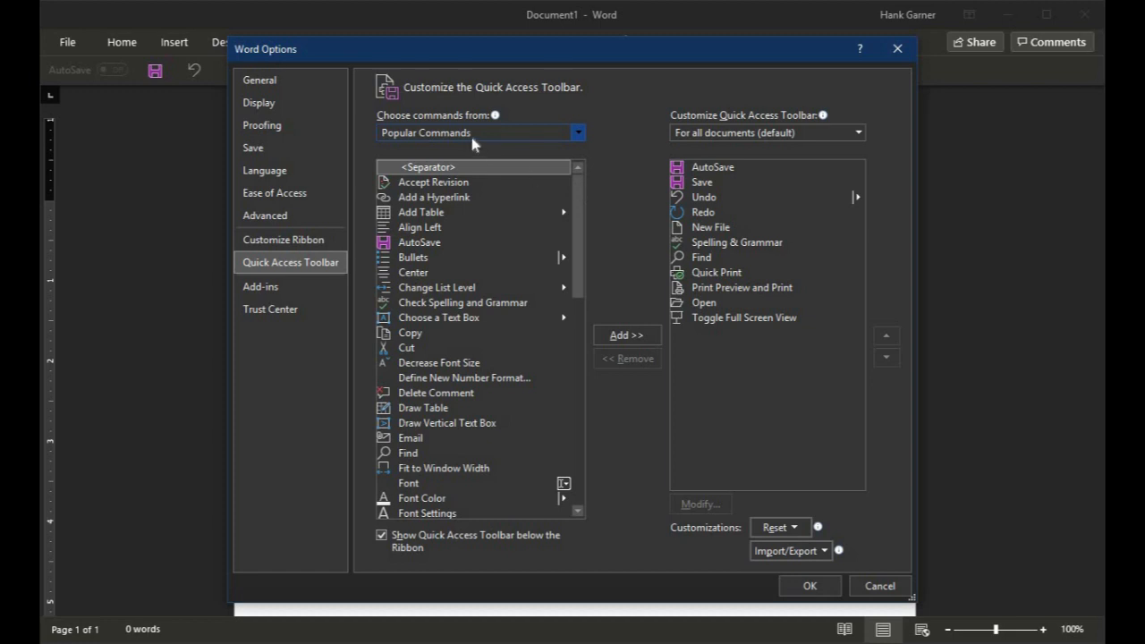
mouse_move(490, 136)
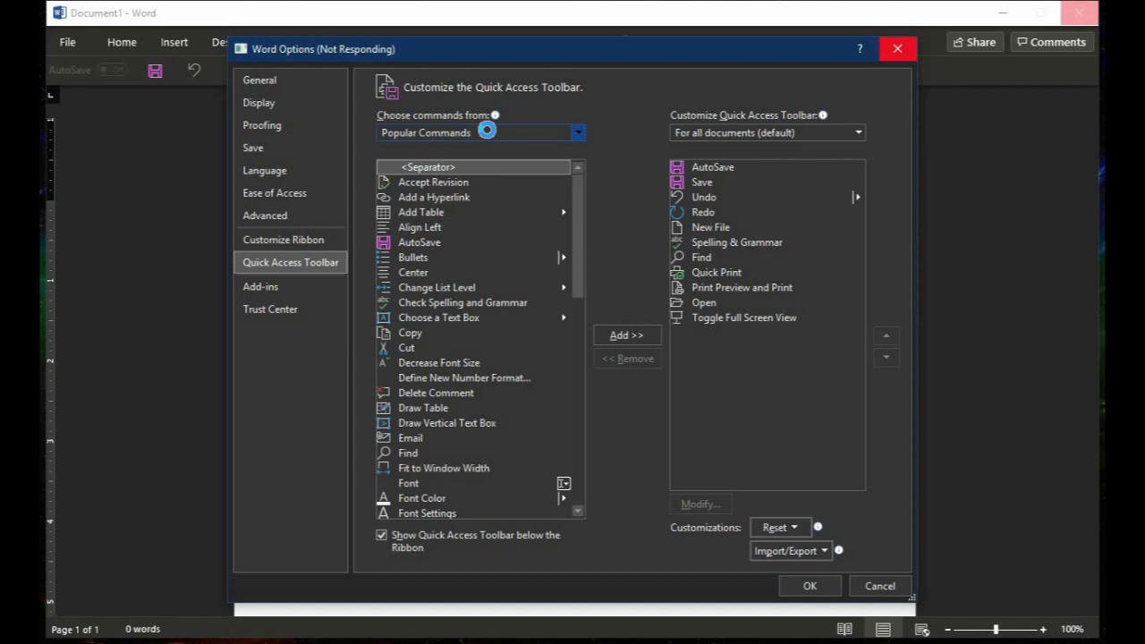
From All Commands, add Toggle Full Screen View to the toolbar, dismissing the duplicate warning
left_click(578, 132)
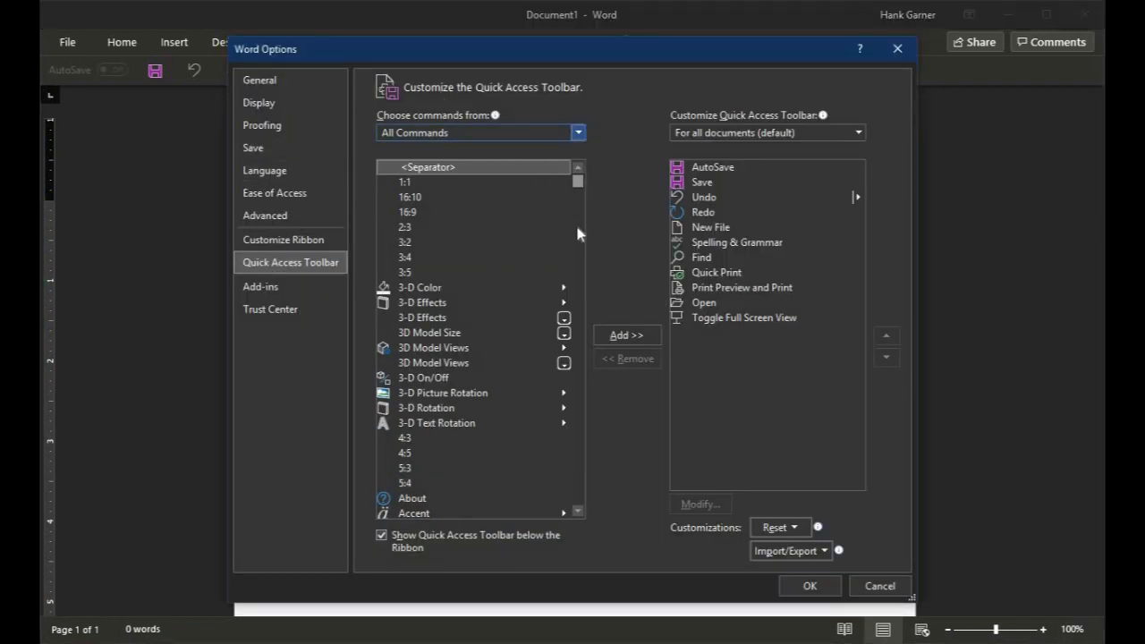
scroll("down", 3)
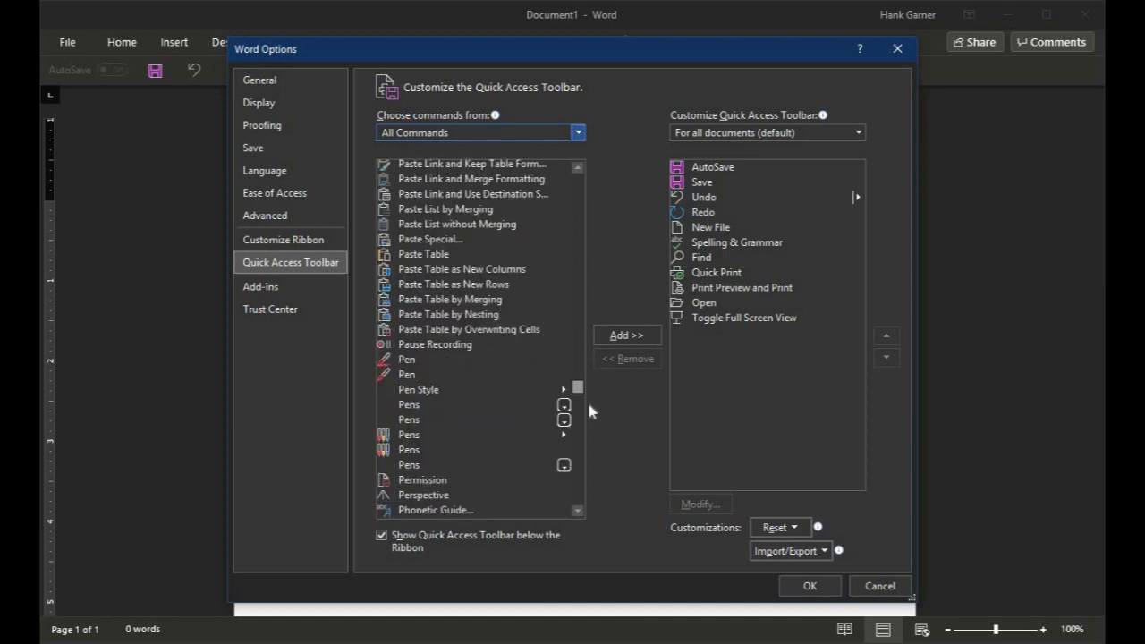
scroll("down", 3)
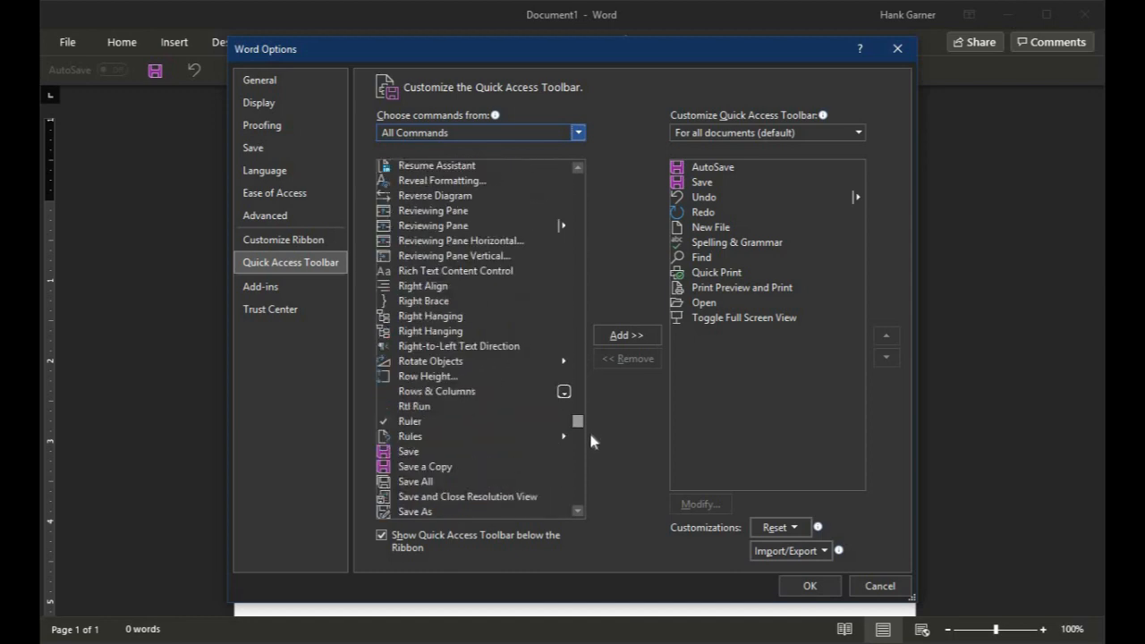
scroll("down", 3)
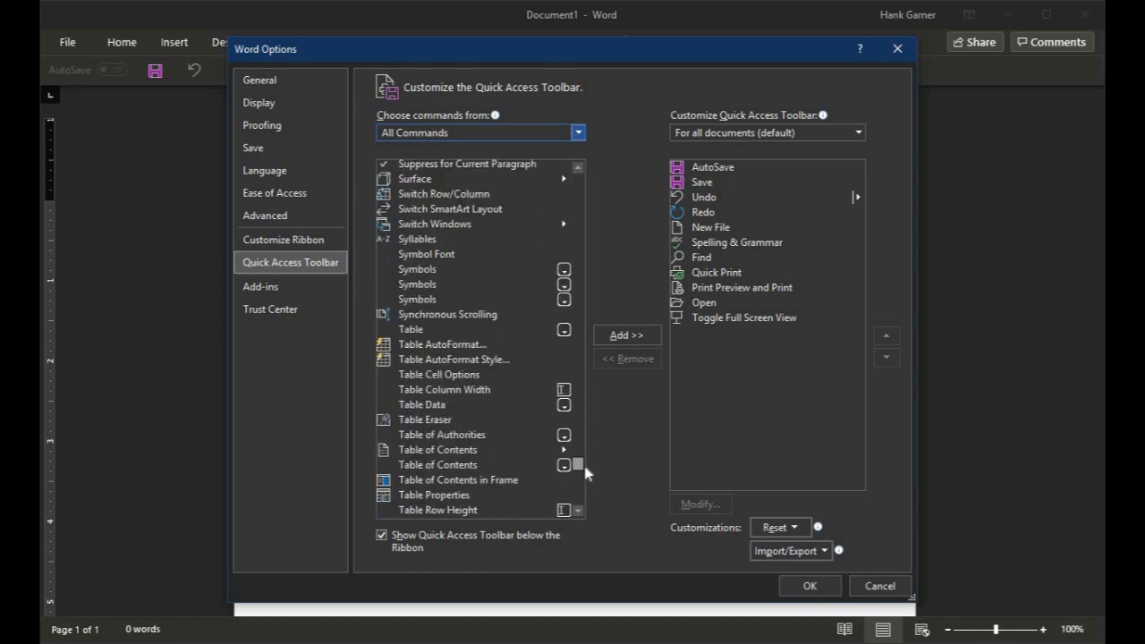
scroll("down", 3)
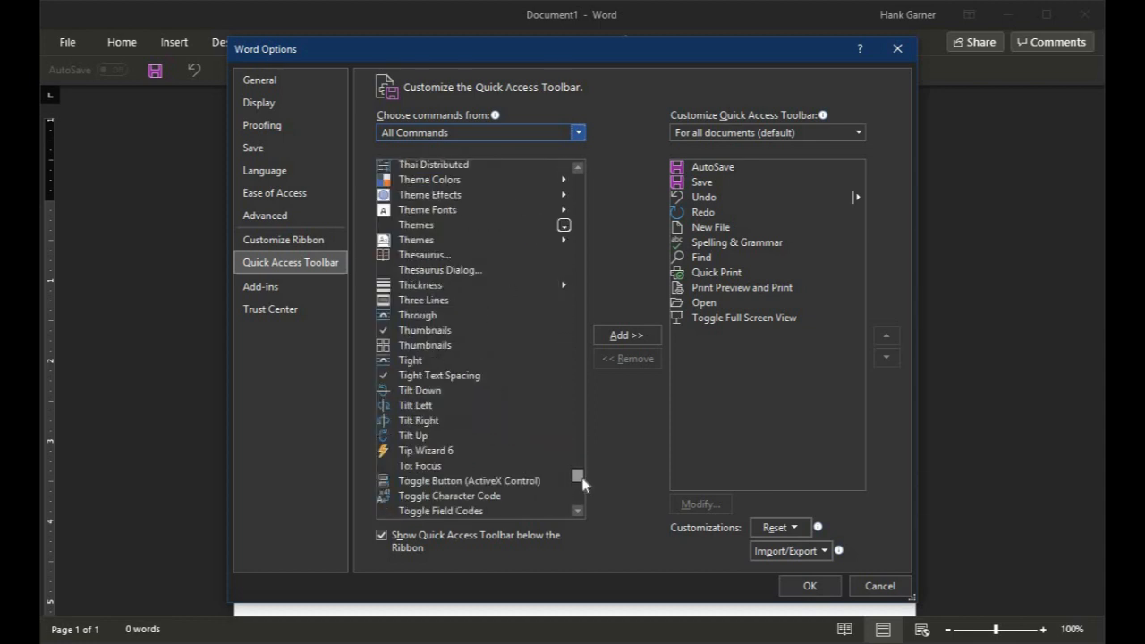
scroll("down", 3)
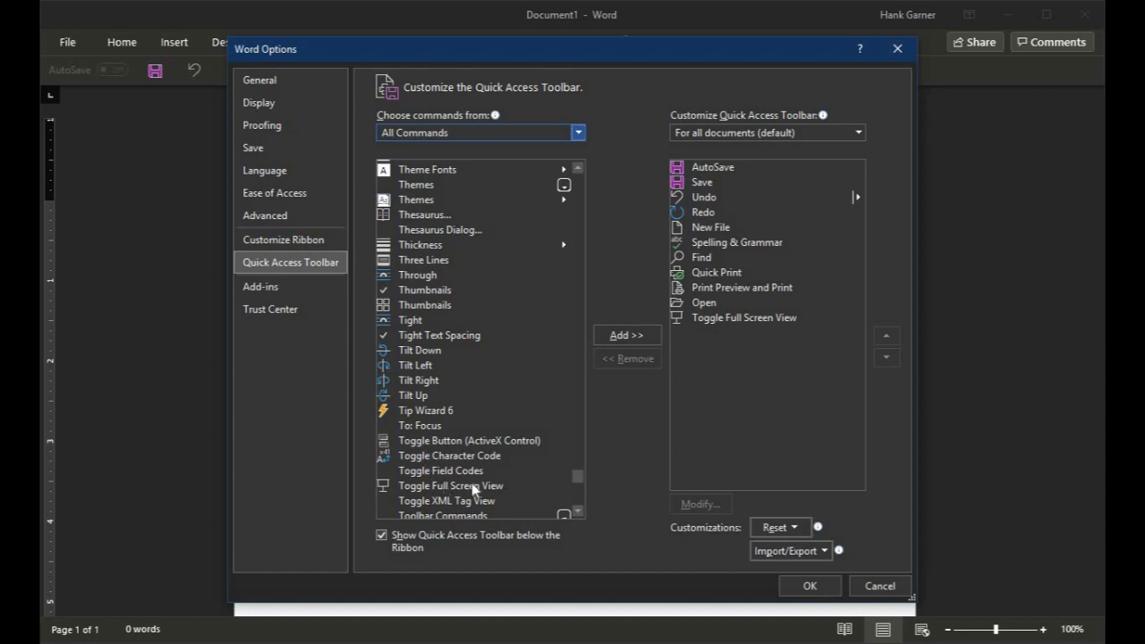
left_click(450, 485)
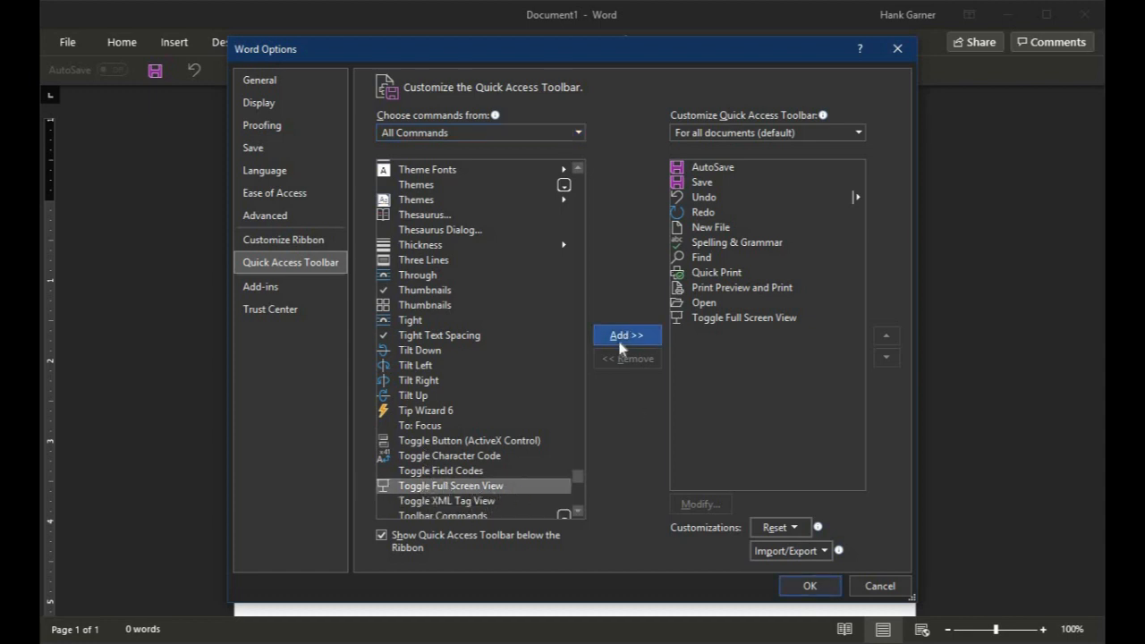
left_click(626, 335)
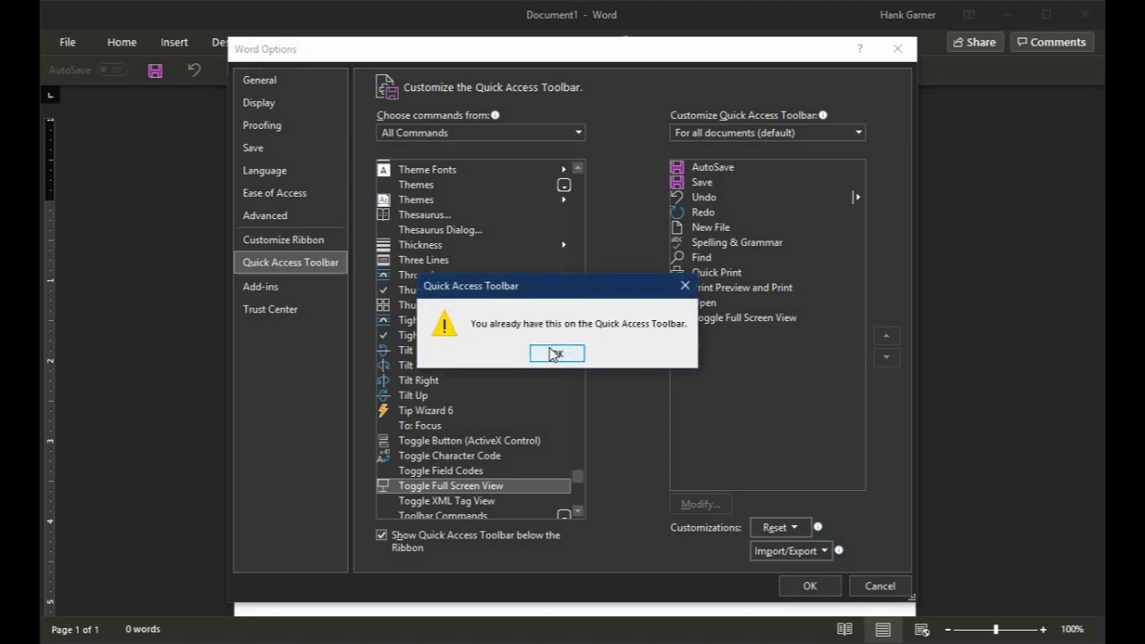
left_click(556, 352)
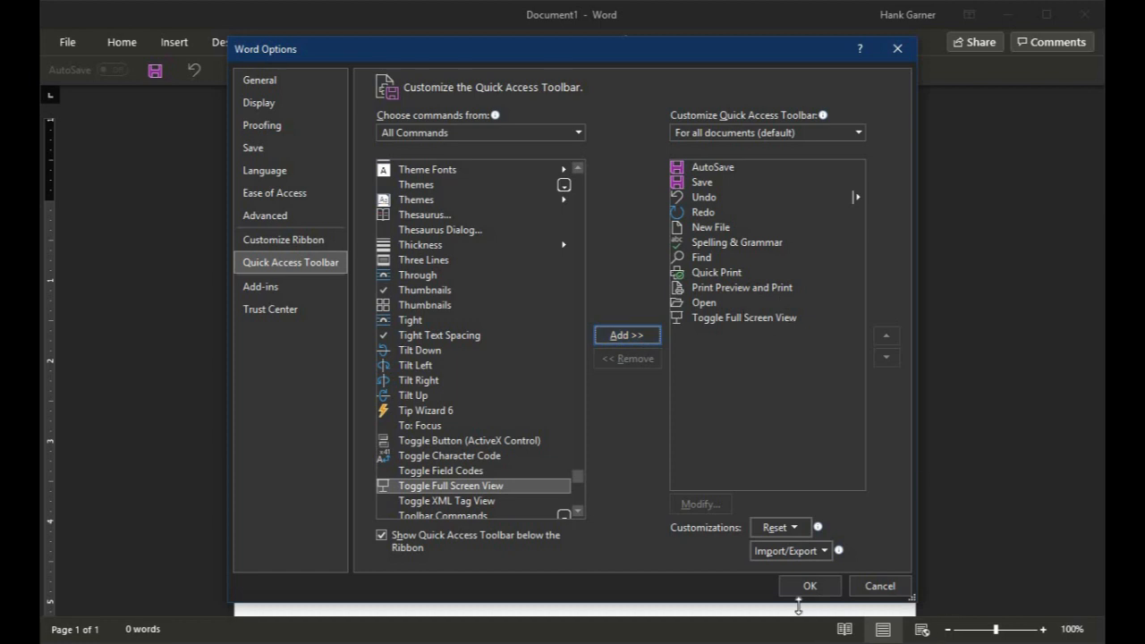
mouse_move(428, 324)
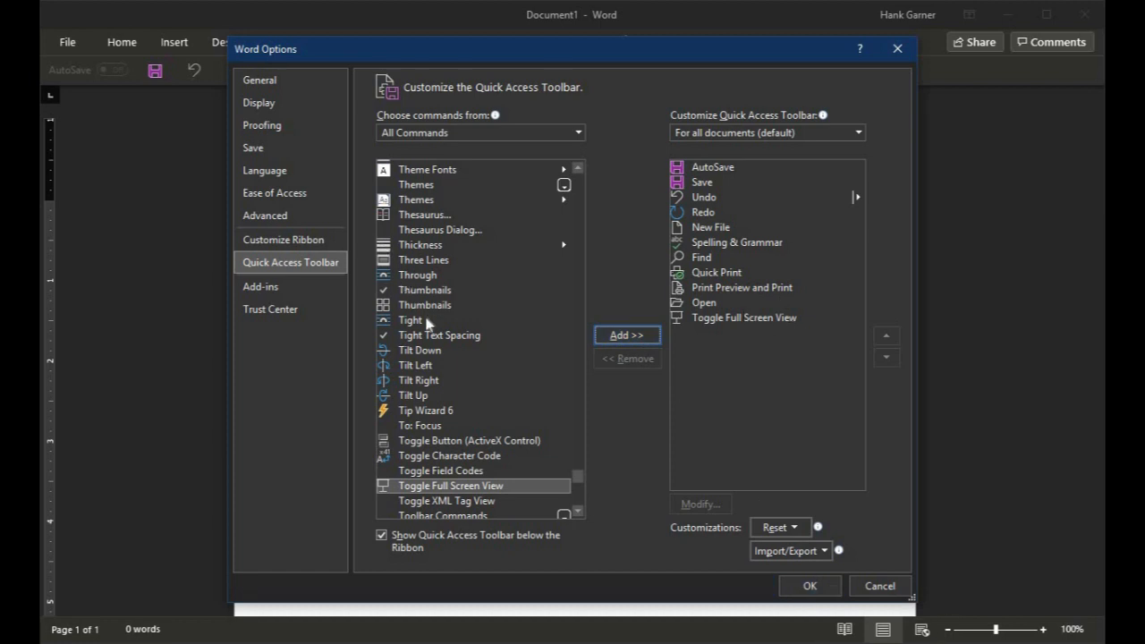
mouse_move(198, 25)
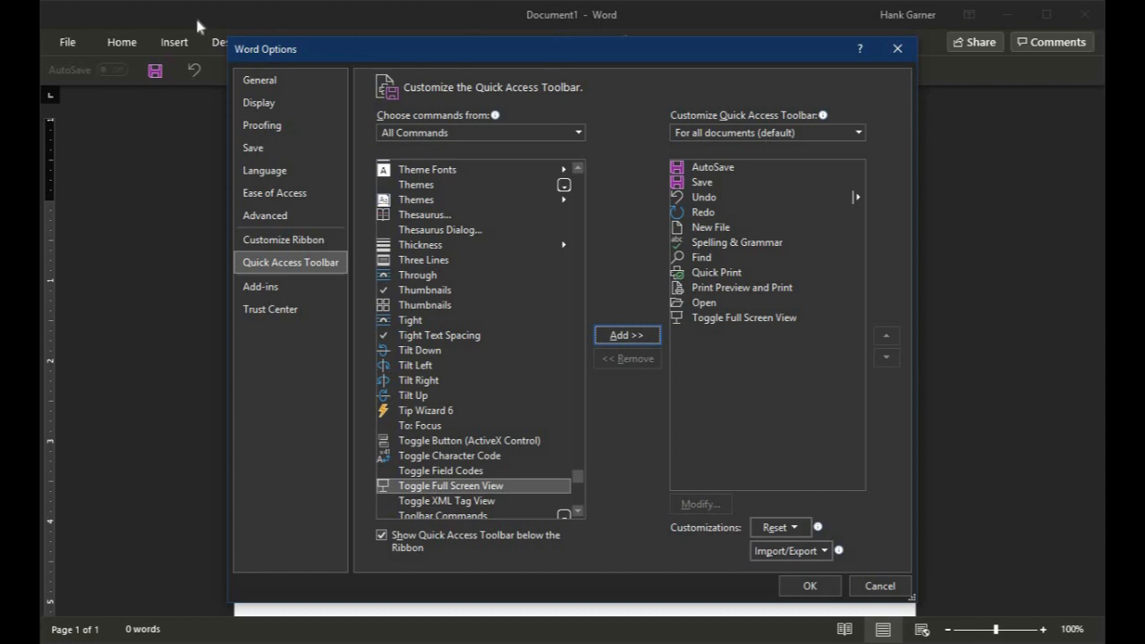
mouse_move(576, 479)
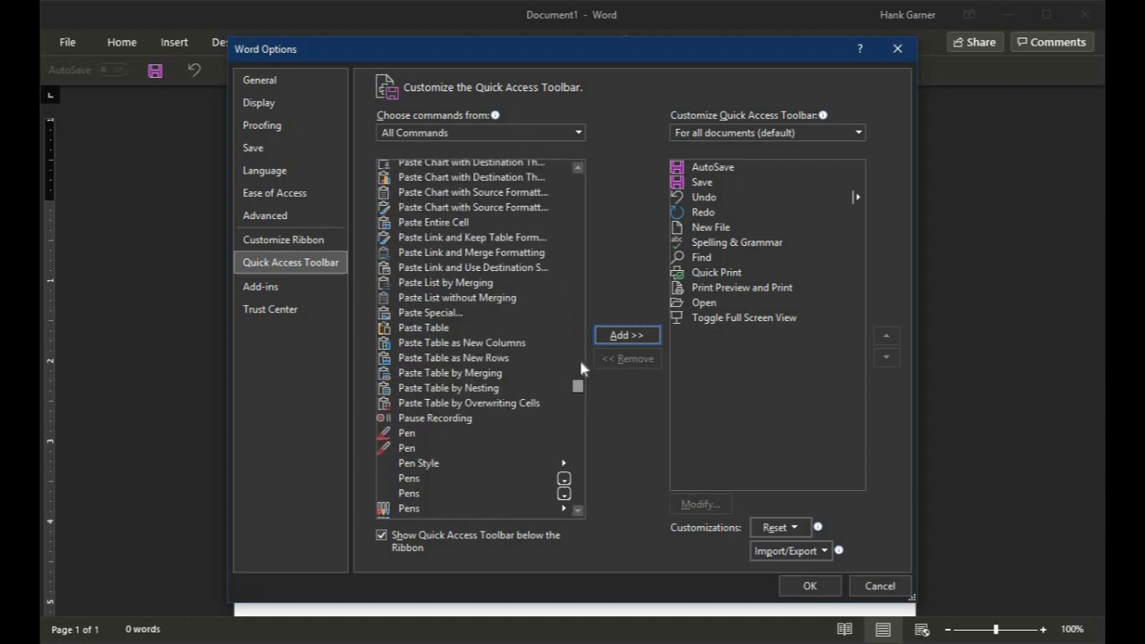
Confirm Toggle Full Screen View is in the toolbar list and save the toolbar settings
scroll("up", 3)
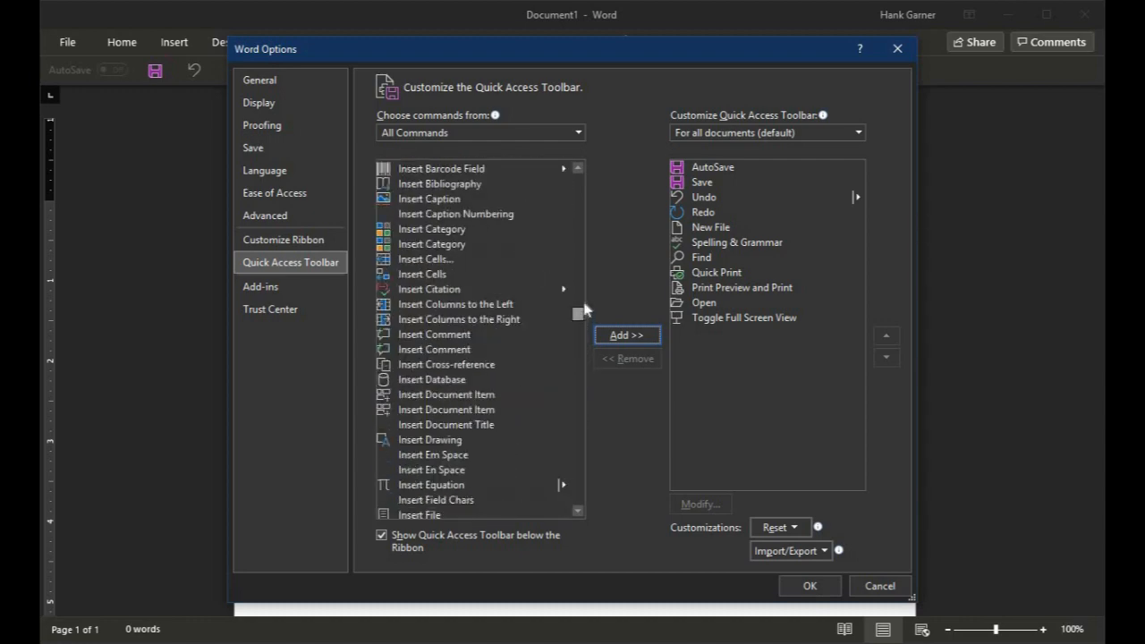
scroll("down", 3)
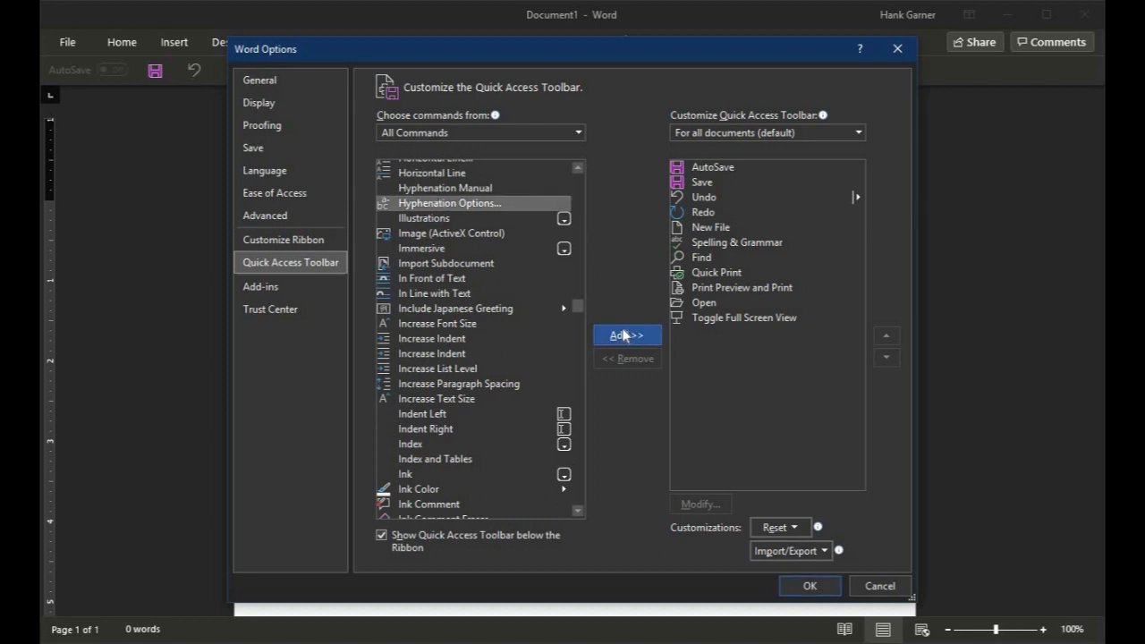
left_click(626, 335)
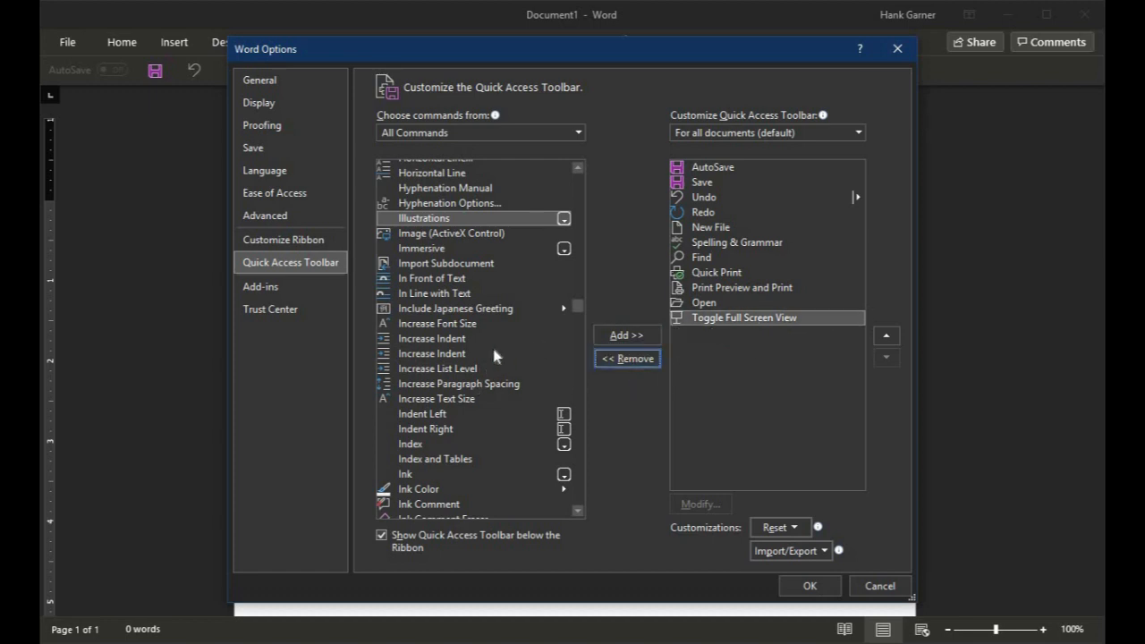
scroll("up", 3)
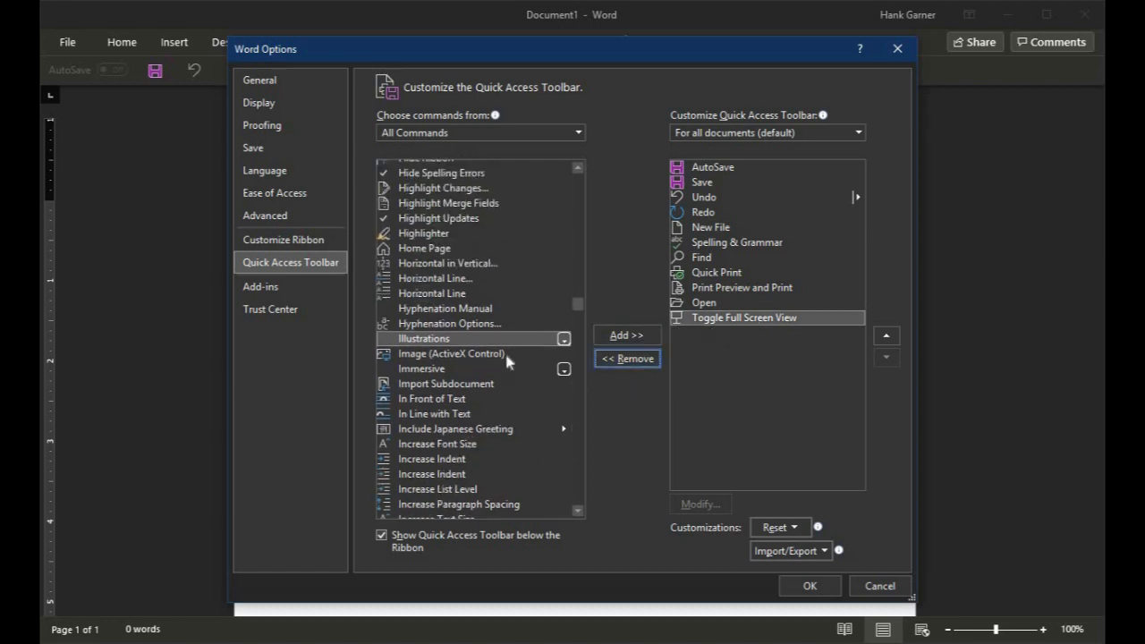
scroll("up", 3)
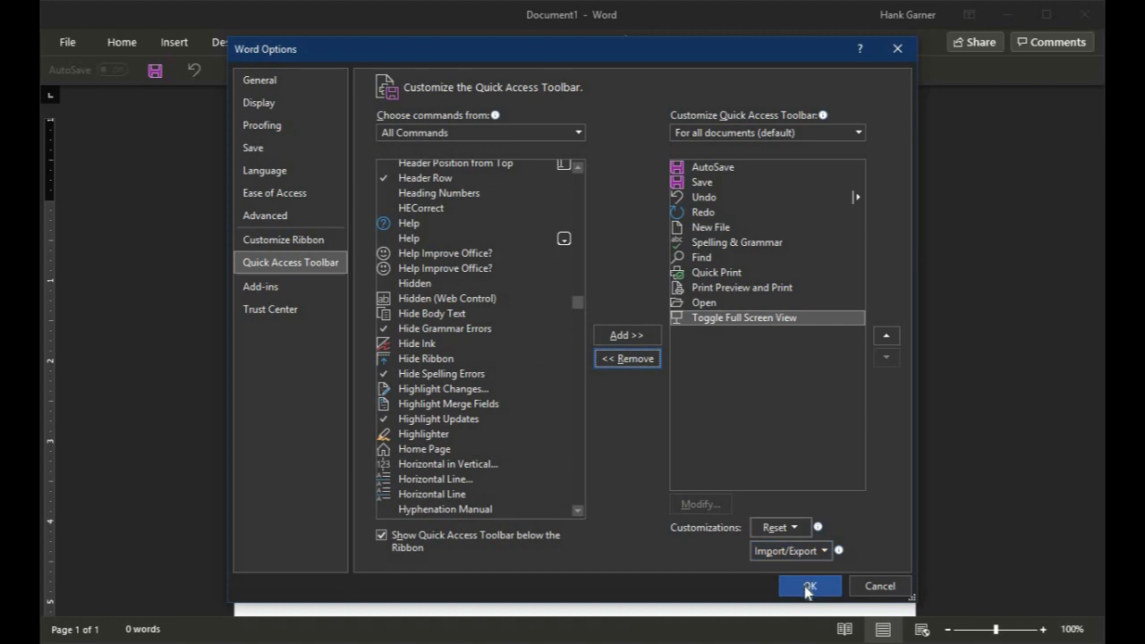
left_click(808, 587)
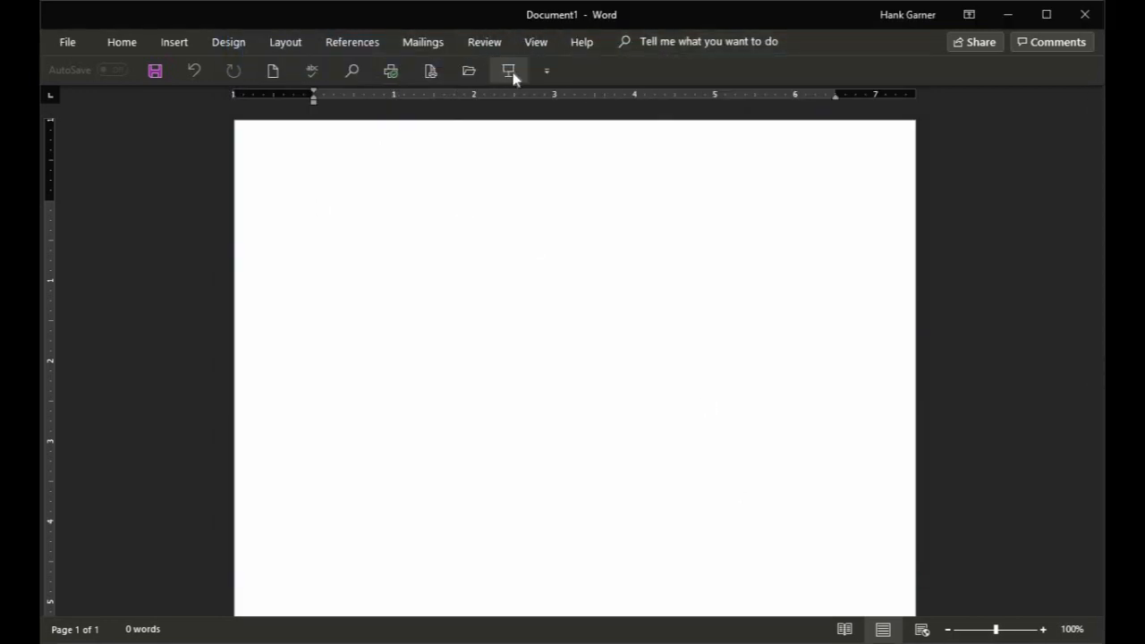
mouse_move(508, 72)
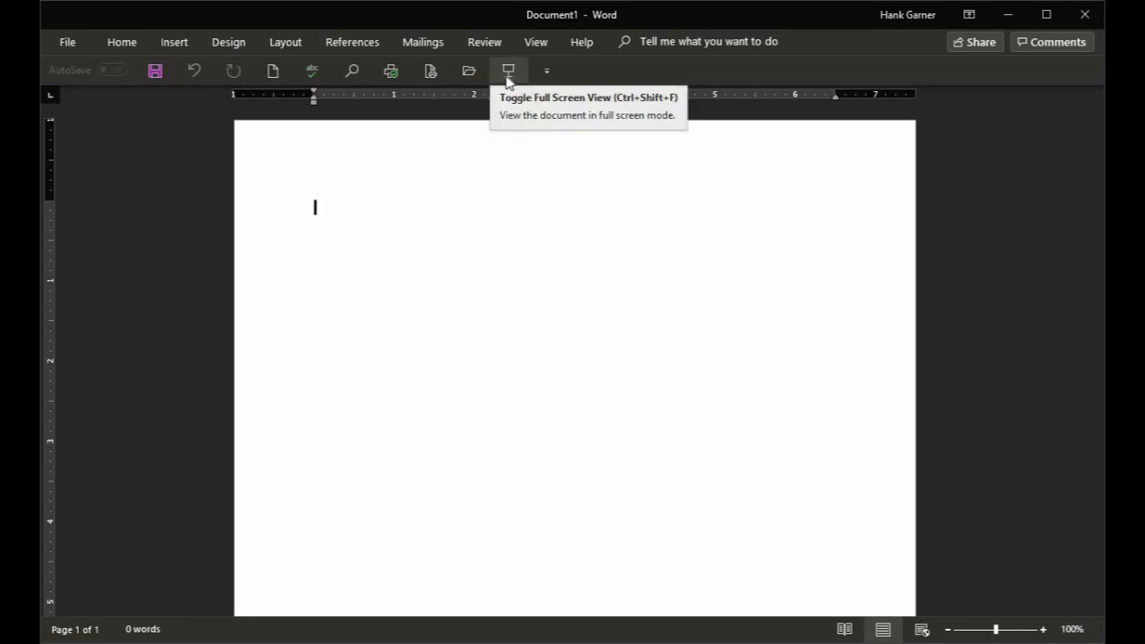
Enter full-screen view and write 'This turns word into a minimalist writing app.'
left_click(508, 71)
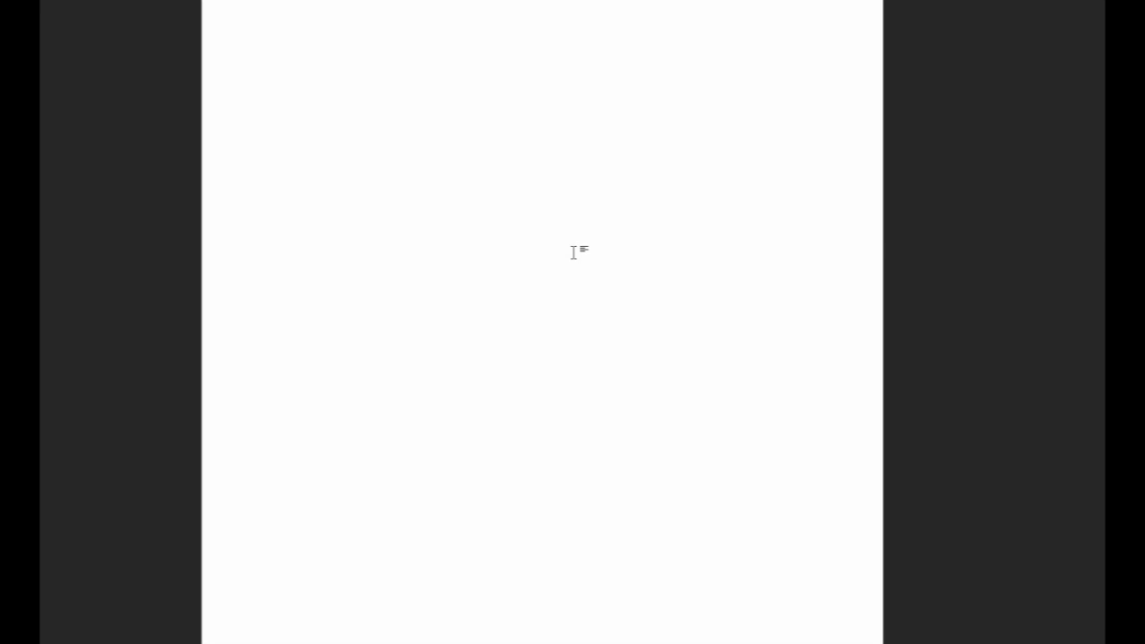
mouse_move(326, 79)
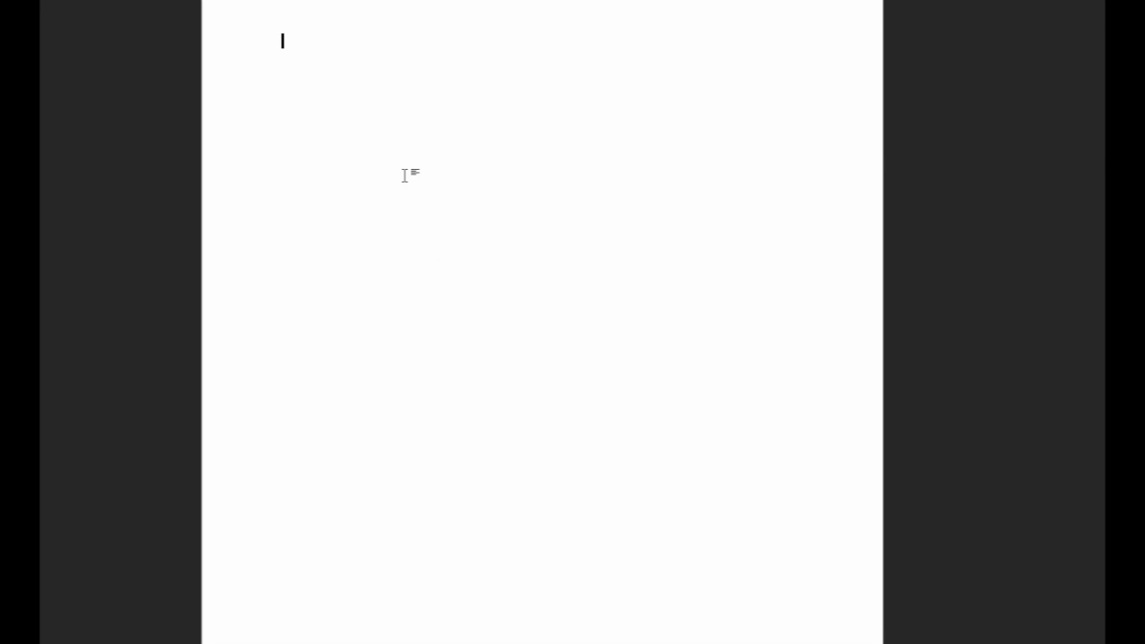
type("This t")
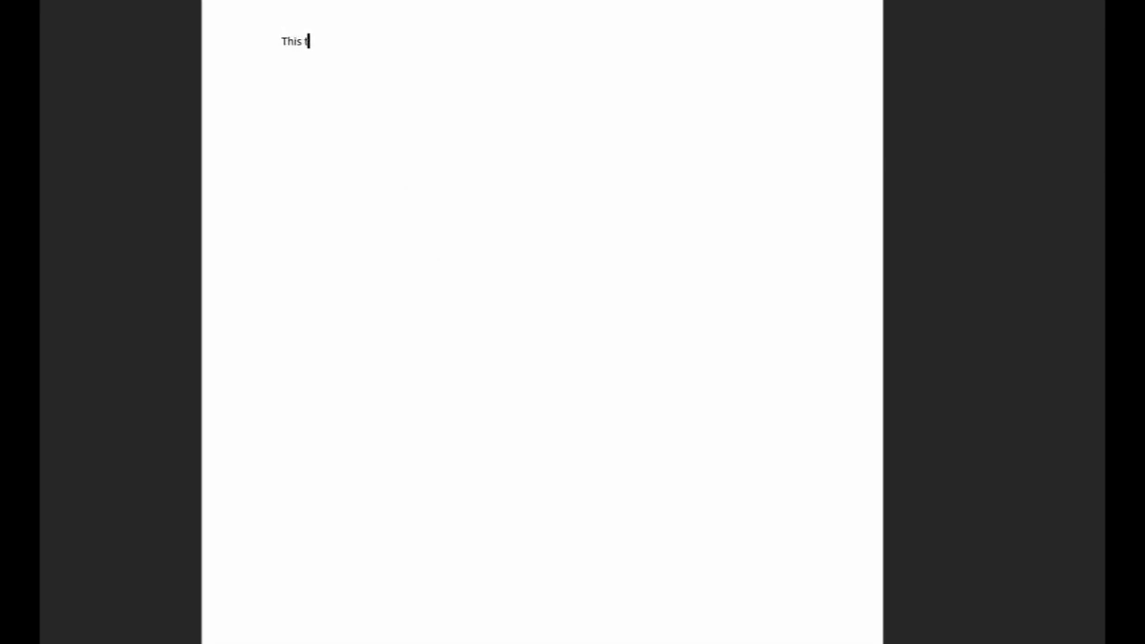
type("turns word")
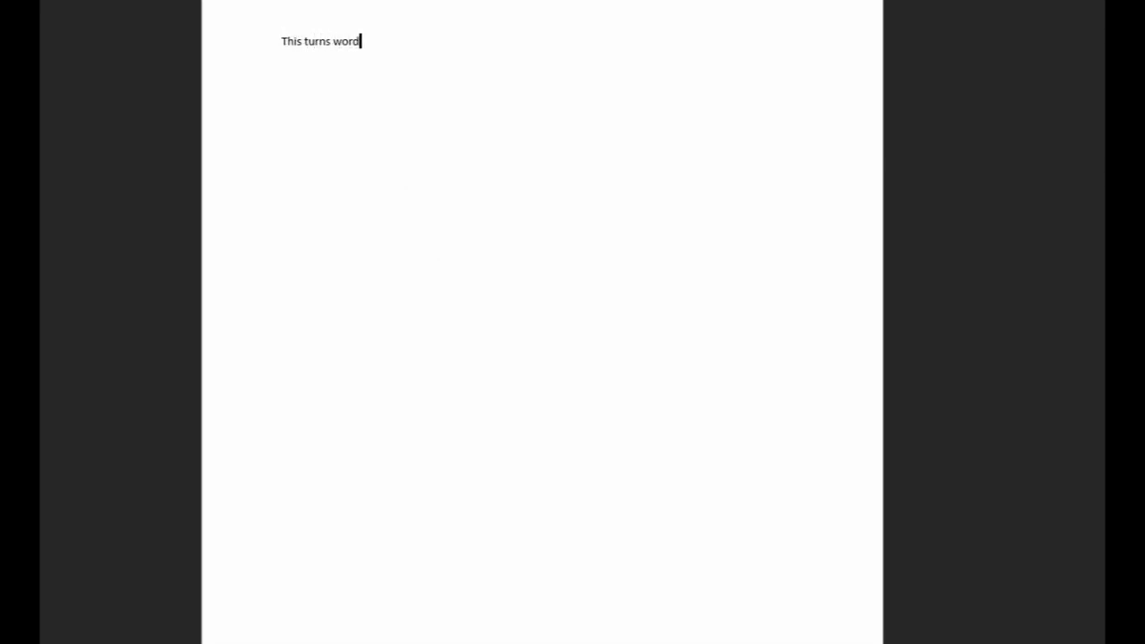
type("into a")
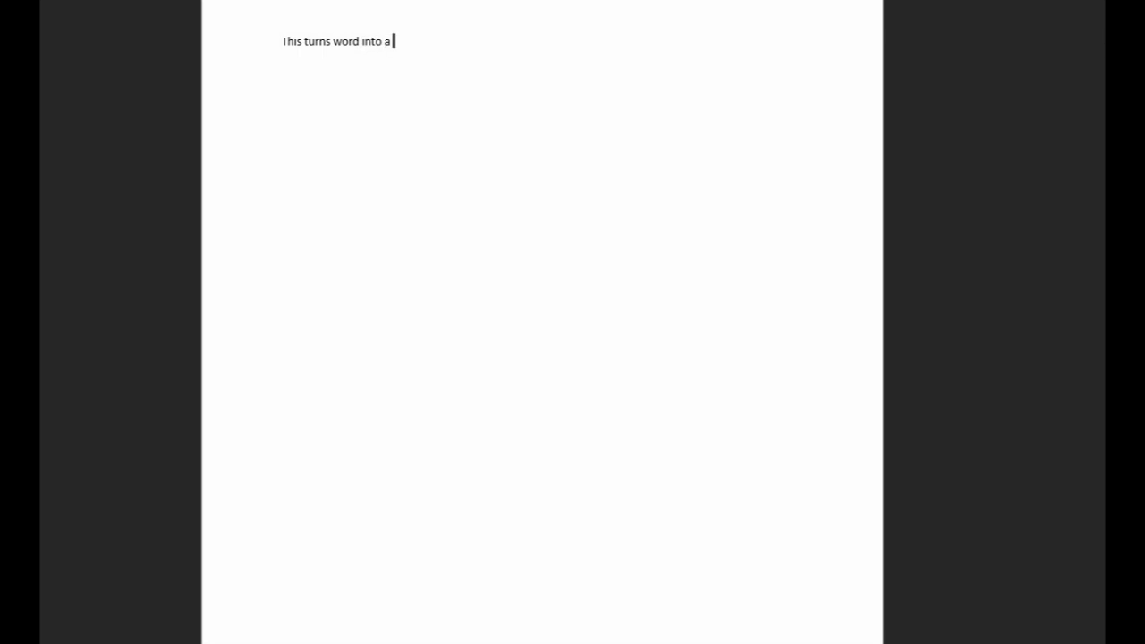
type("minimalist")
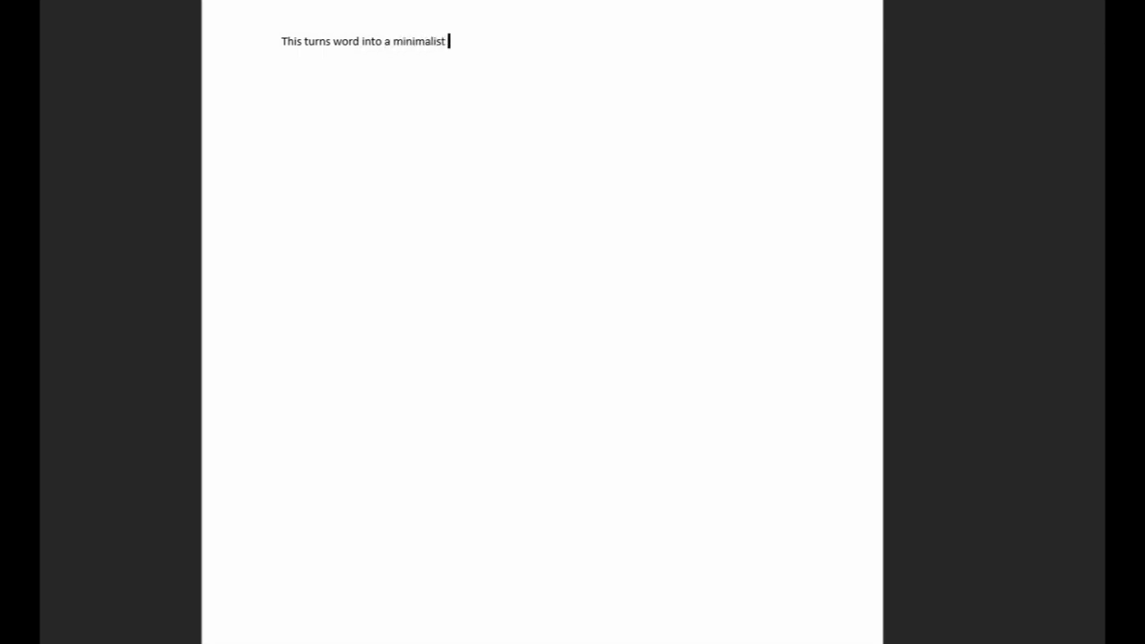
type("writing ap")
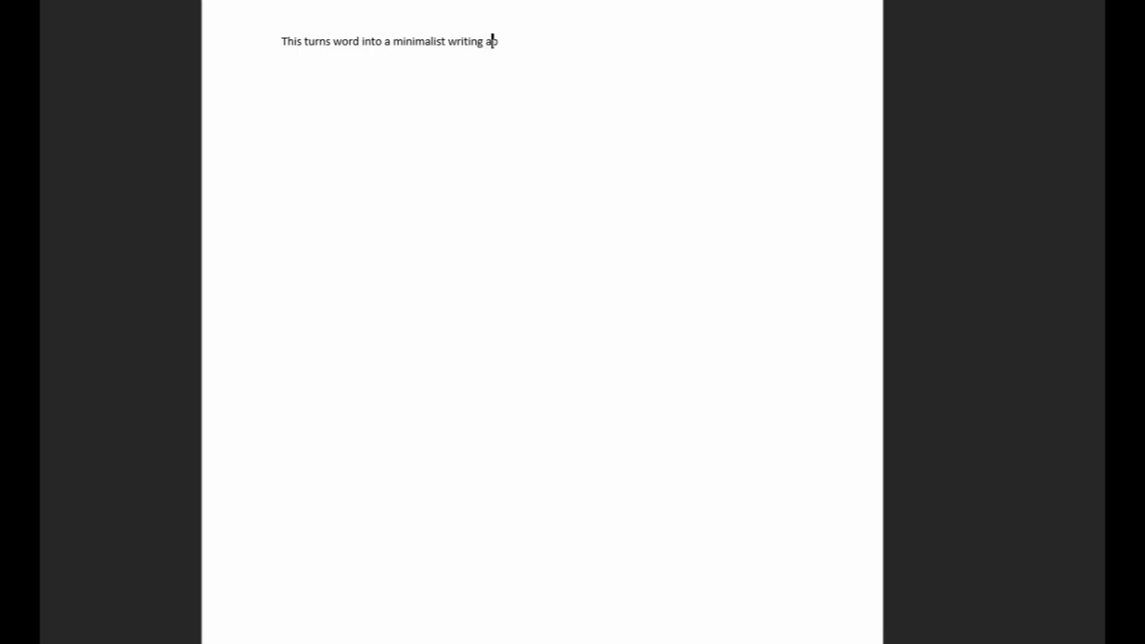
type("pp.")
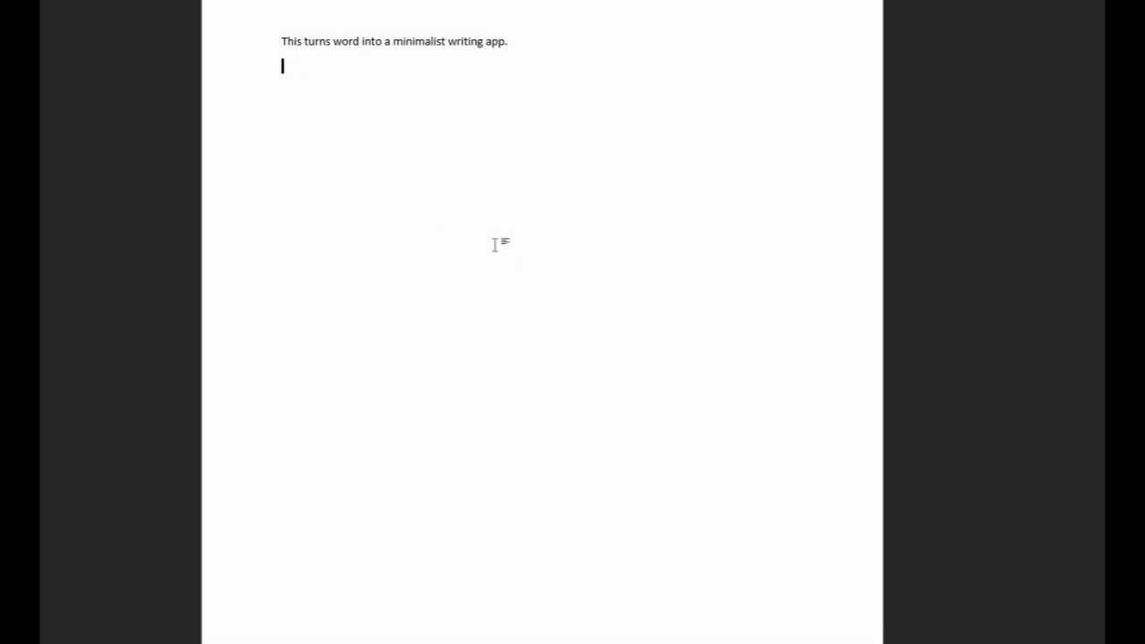
mouse_move(402, 103)
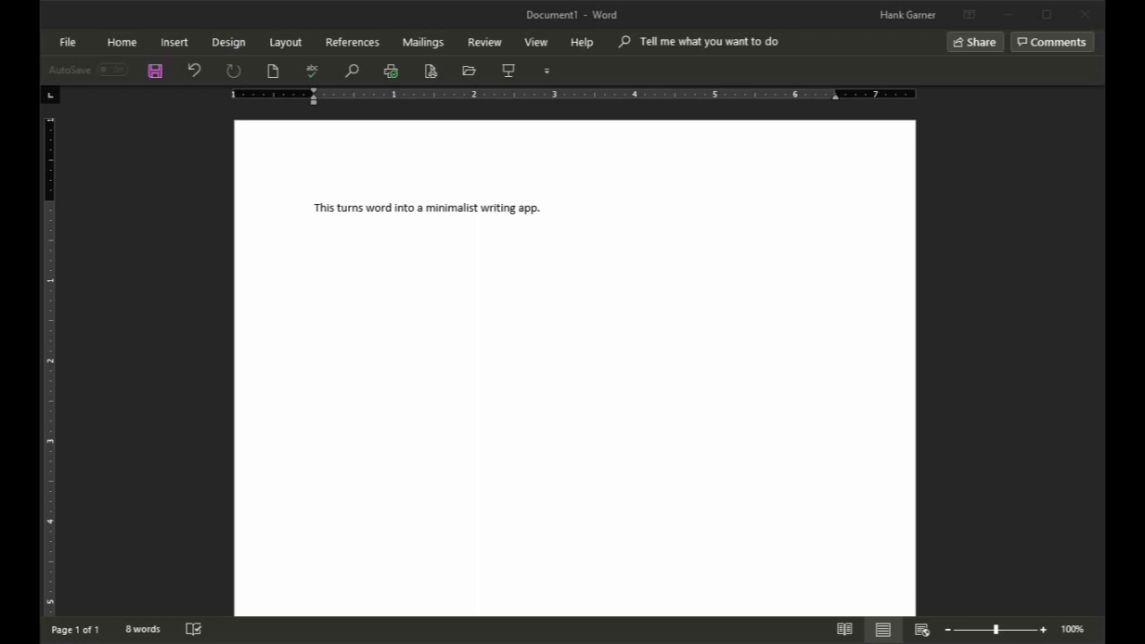
mouse_move(388, 43)
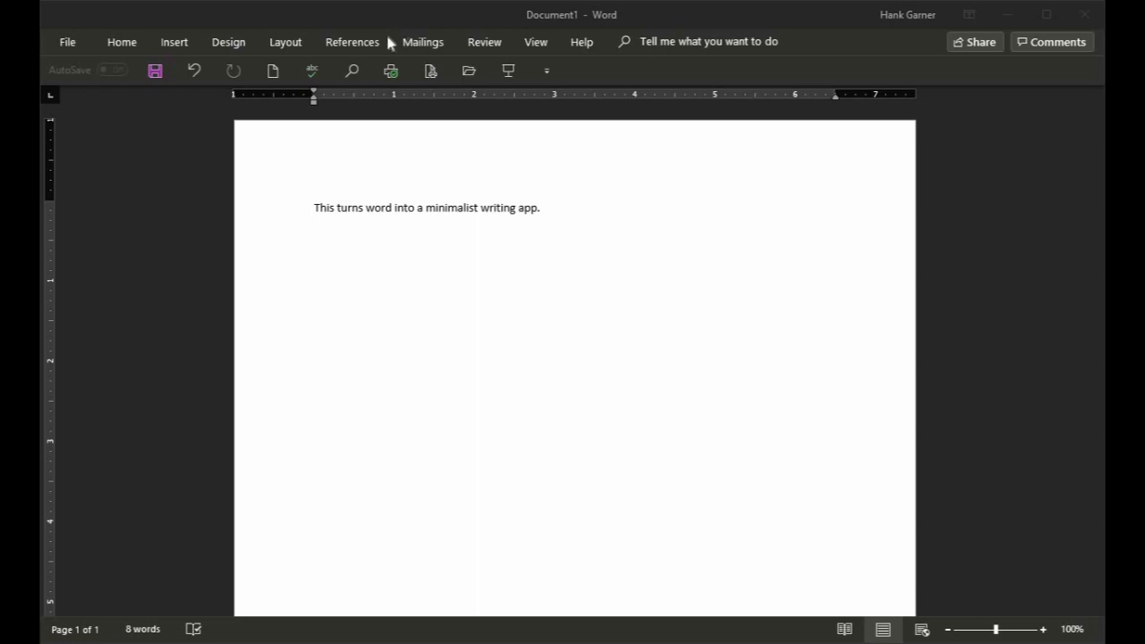
mouse_move(248, 43)
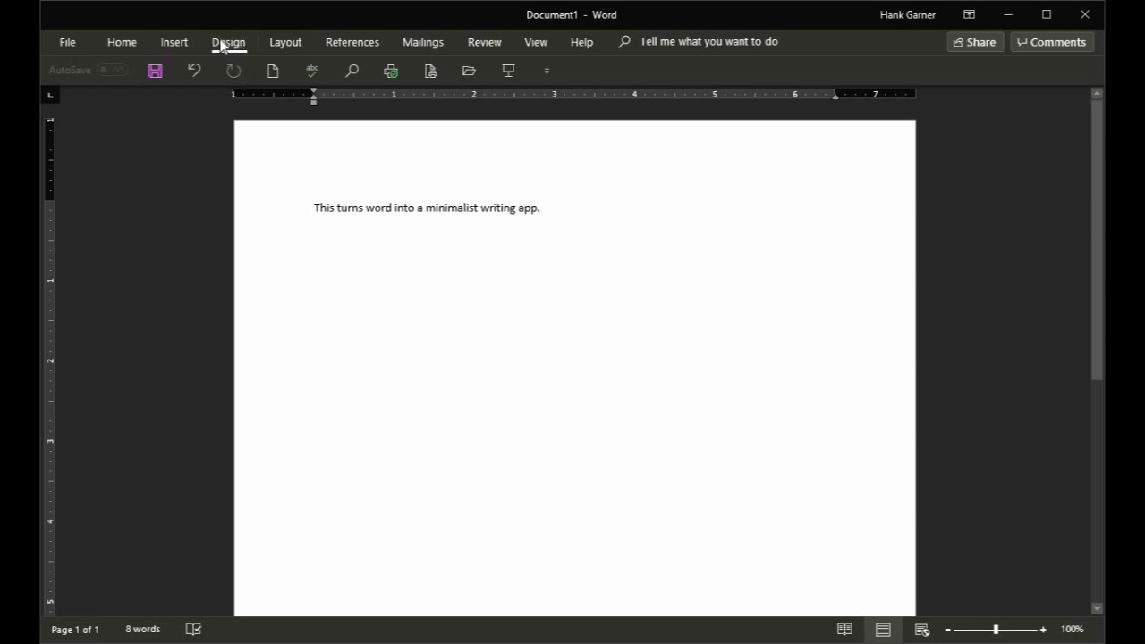
Set the page colour to black via Design > Page Color
left_click(229, 43)
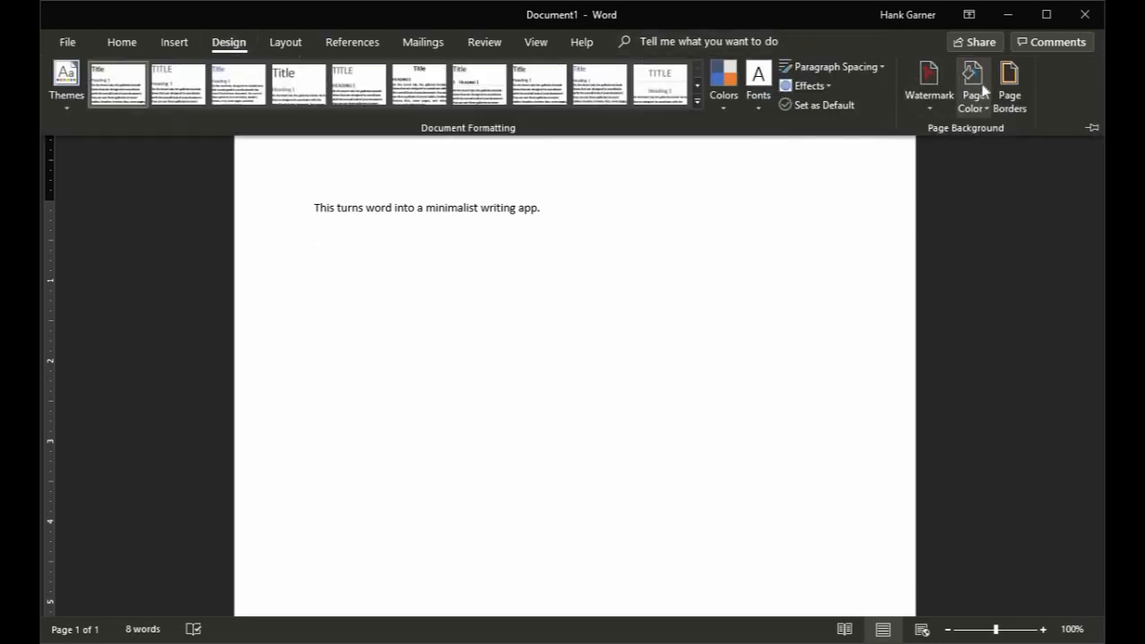
left_click(969, 80)
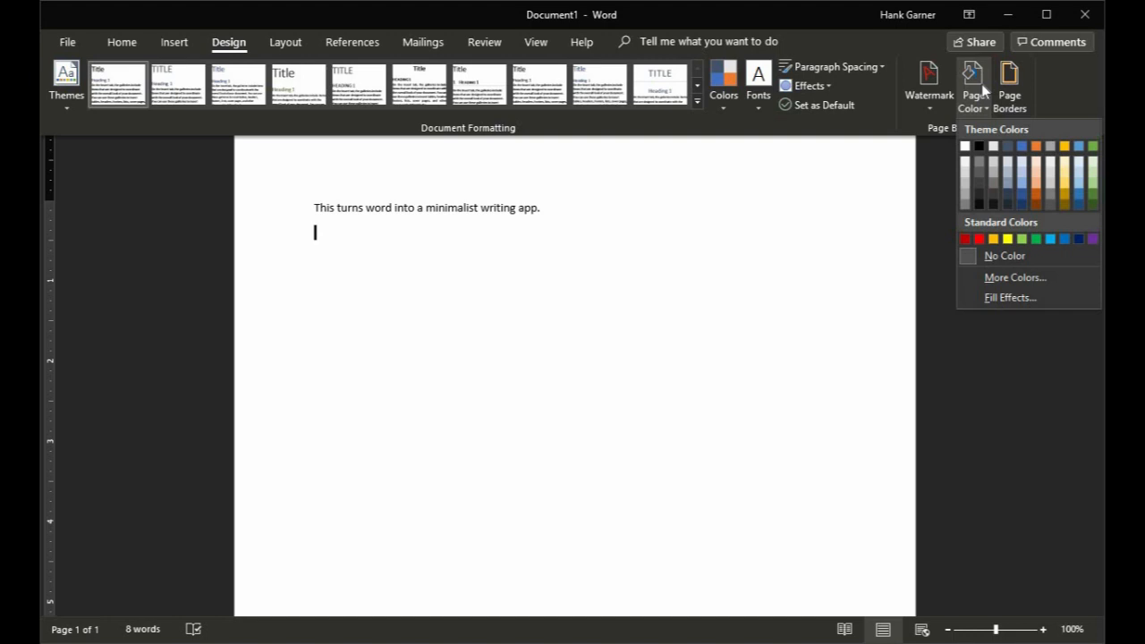
left_click(976, 147)
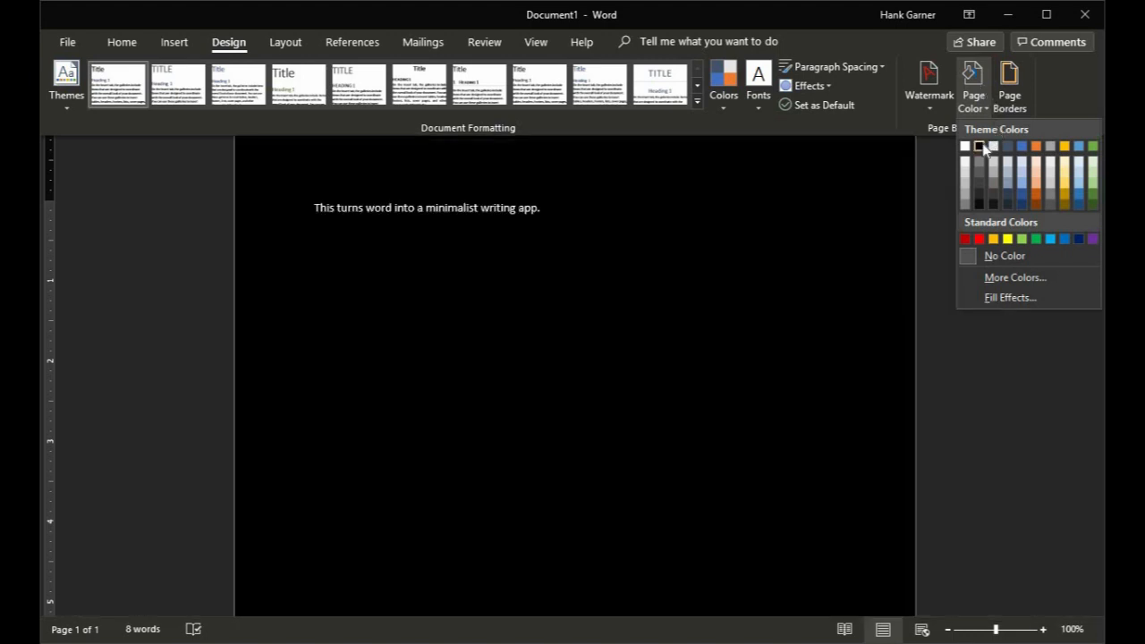
mouse_move(979, 147)
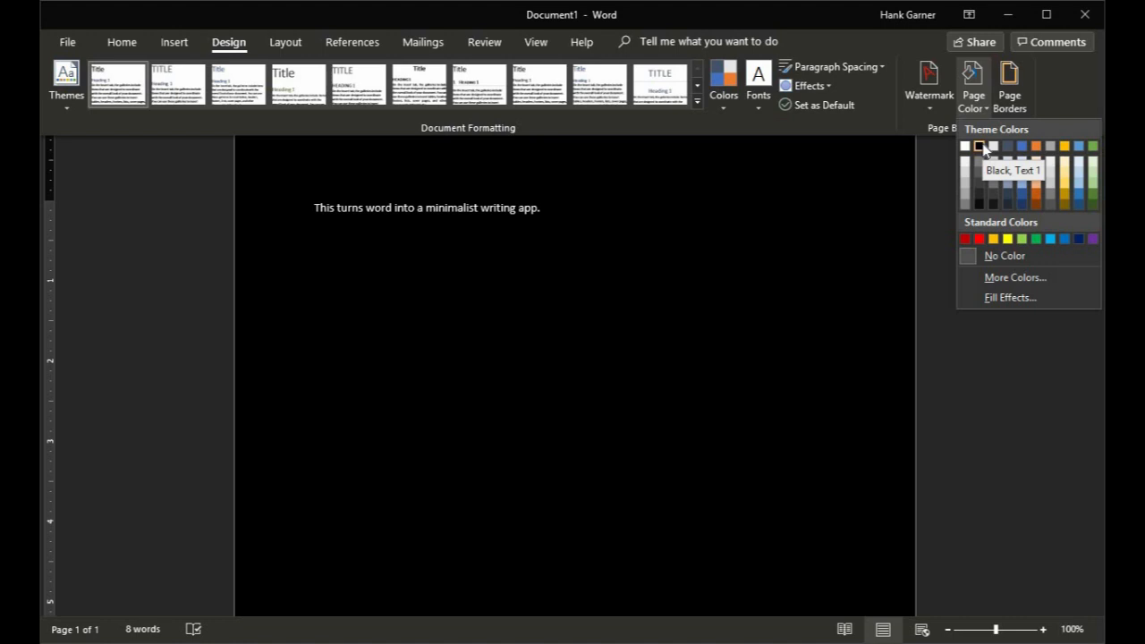
left_click(362, 218)
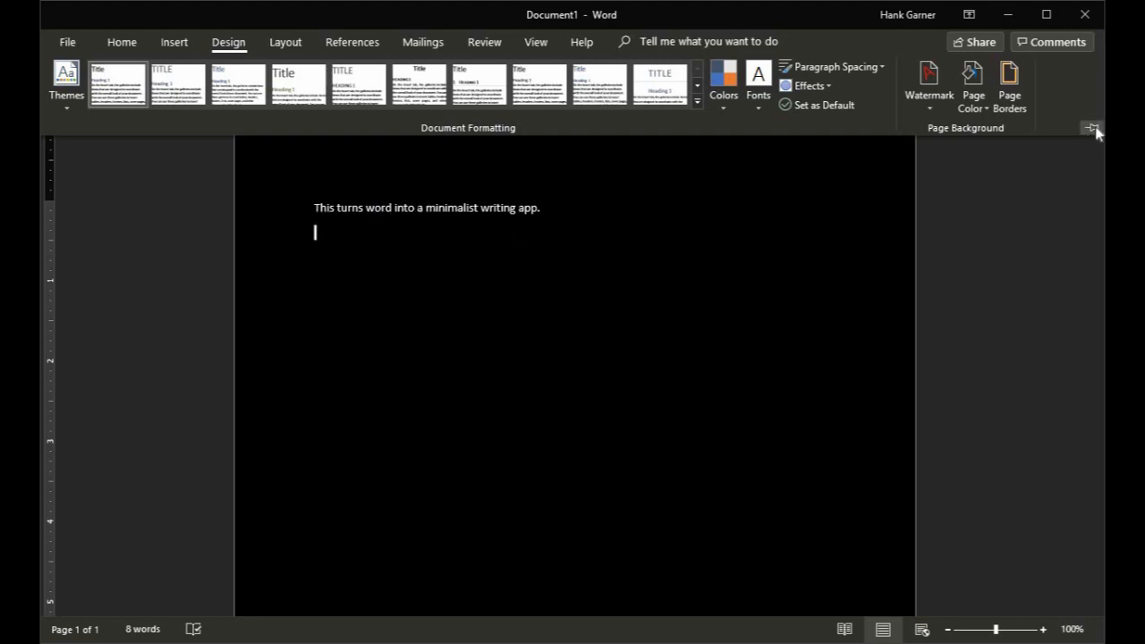
Collapse the ribbon for a cleaner screen, then return to the Design options
left_click(1091, 127)
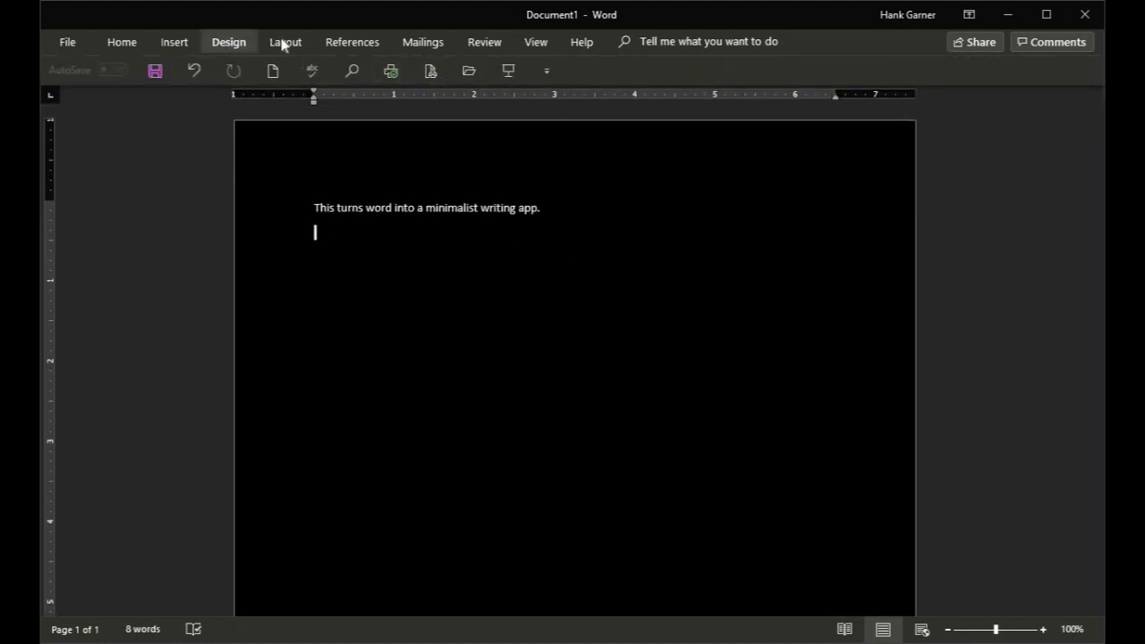
left_click(229, 42)
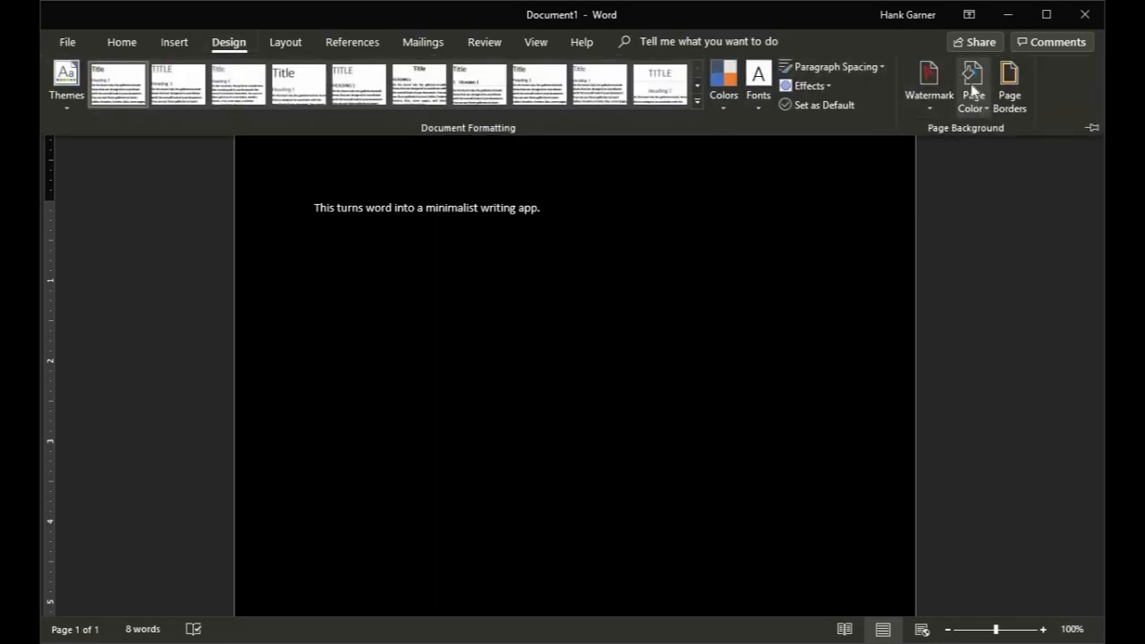
Change the page colour from black to a dark blue theme colour
left_click(973, 79)
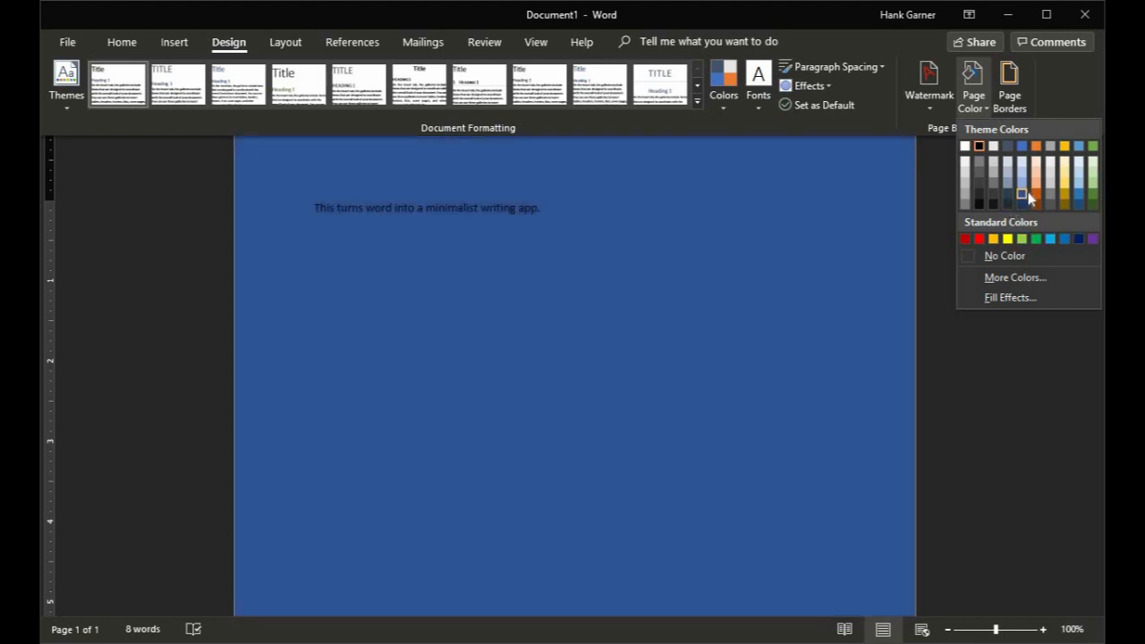
mouse_move(1021, 204)
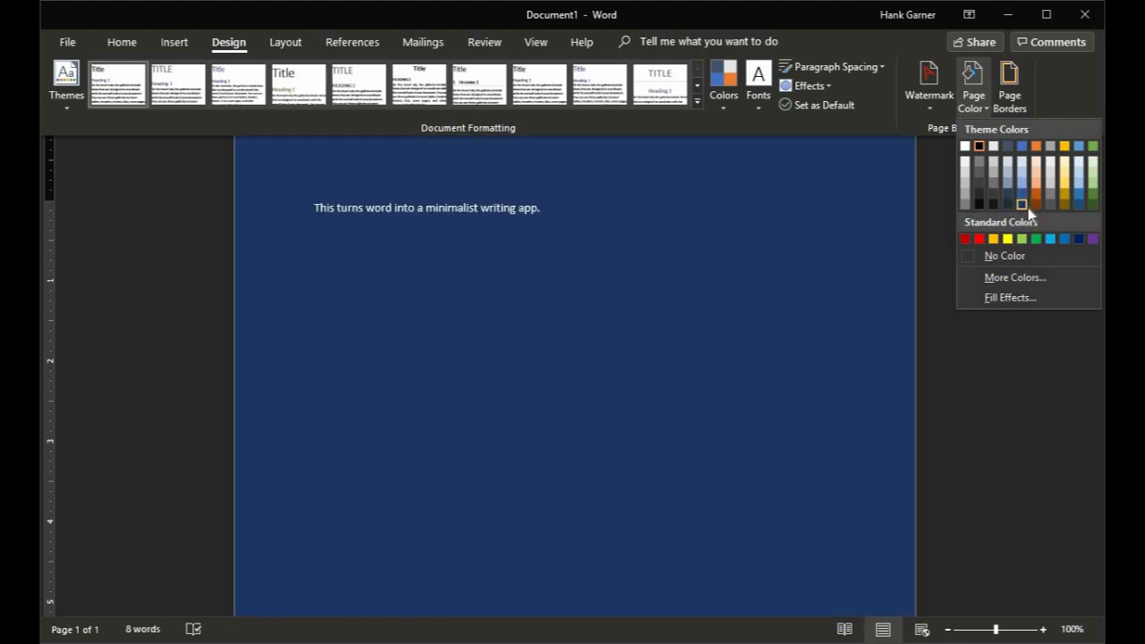
left_click(465, 207)
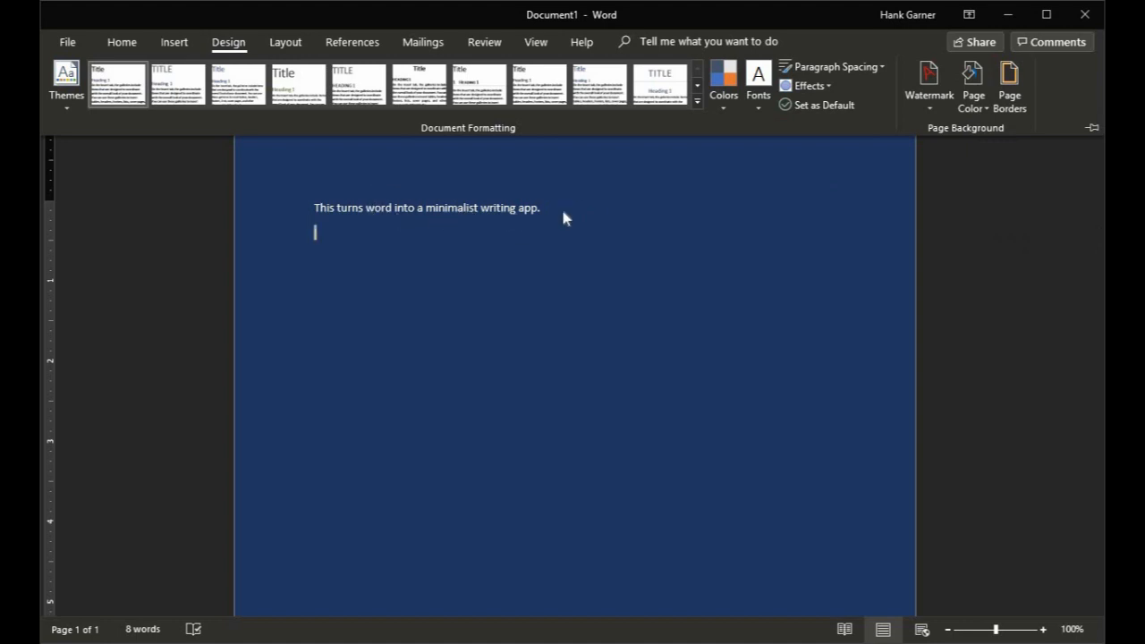
mouse_move(375, 215)
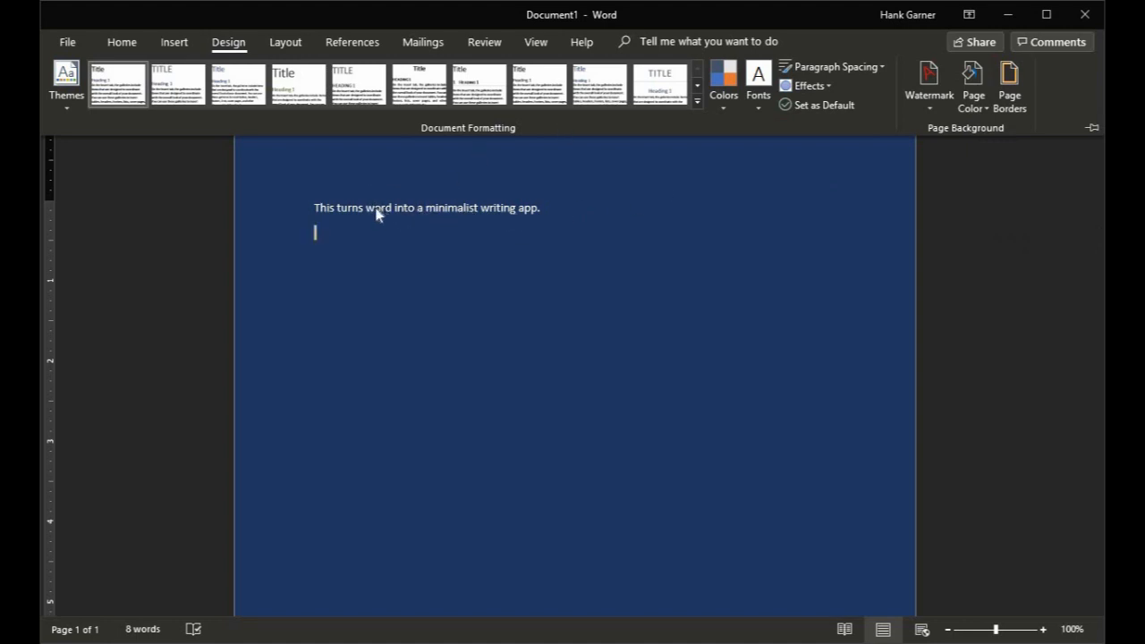
mouse_move(433, 74)
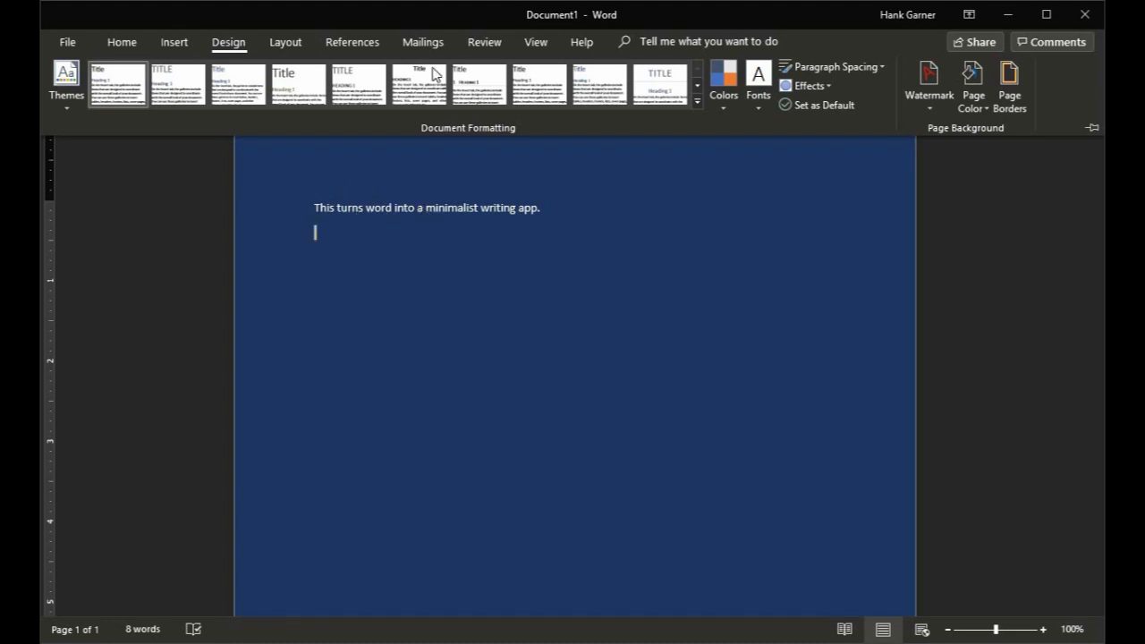
left_click(122, 41)
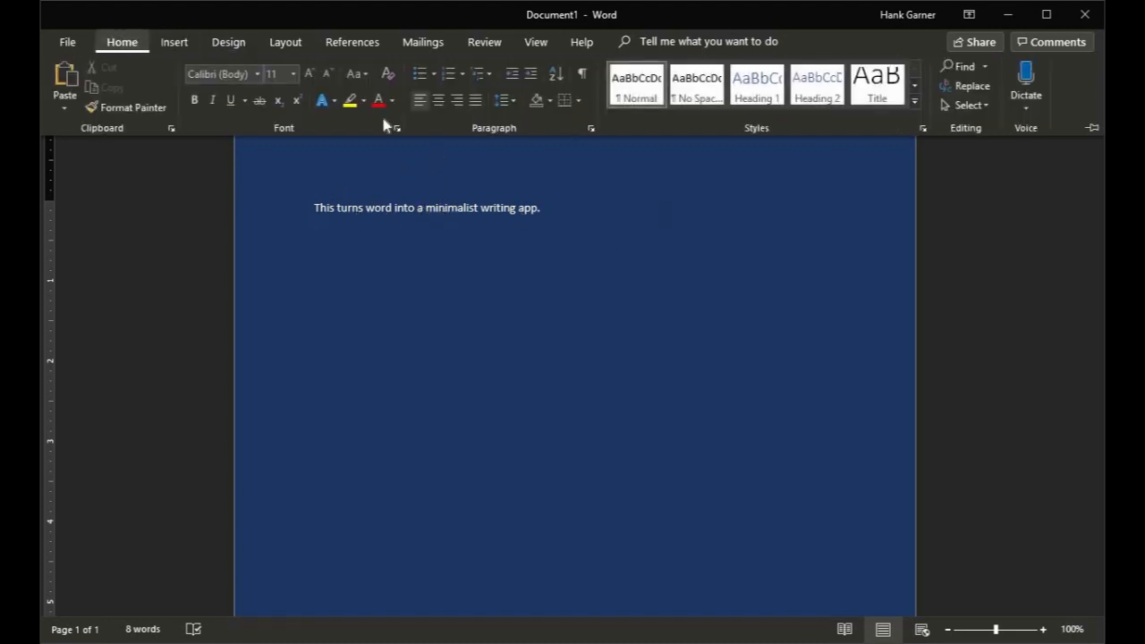
mouse_move(456, 229)
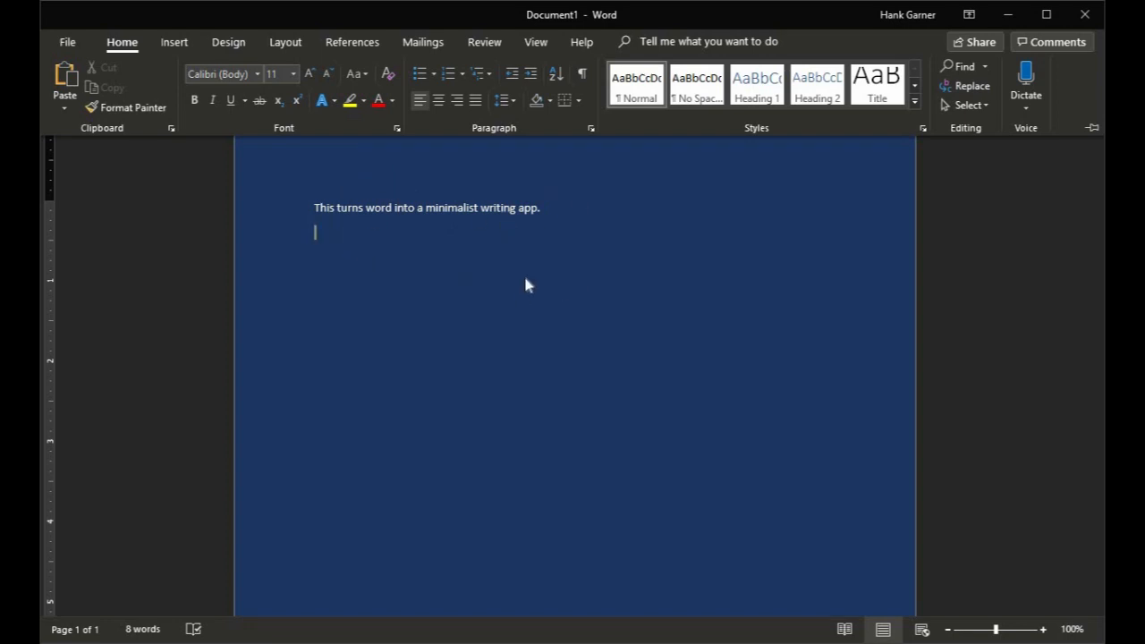
mouse_move(337, 218)
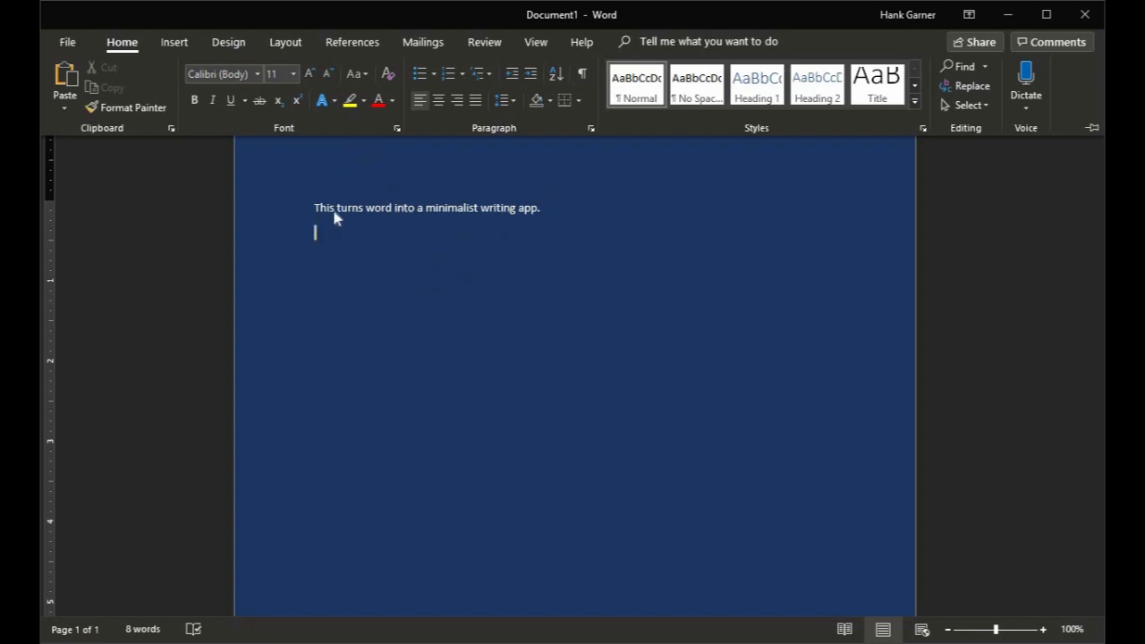
mouse_move(422, 211)
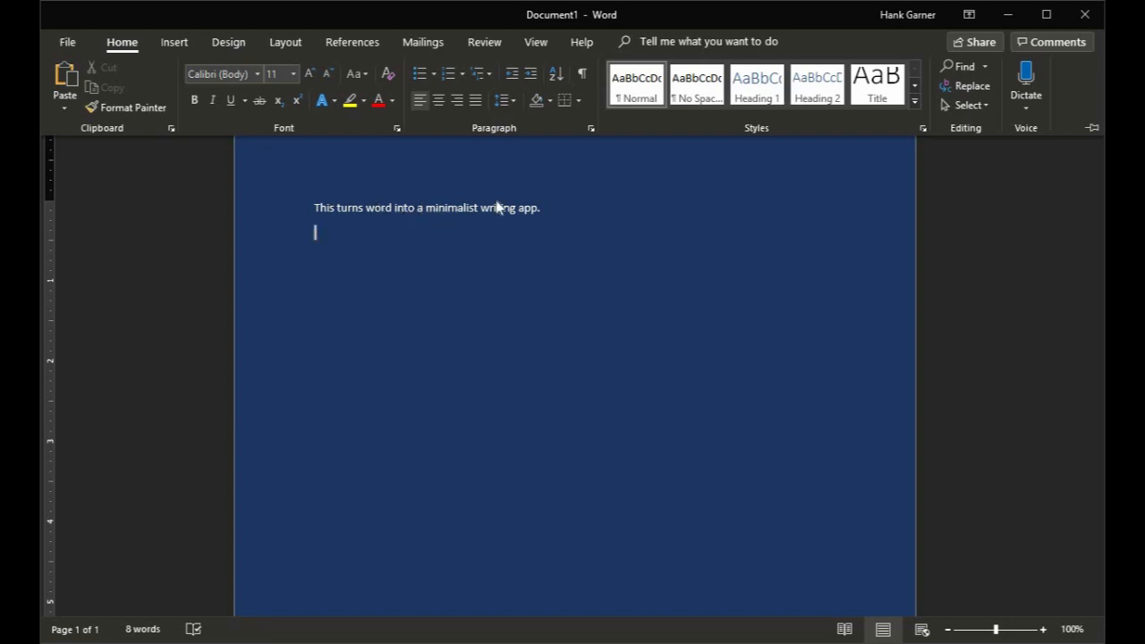
mouse_move(290, 15)
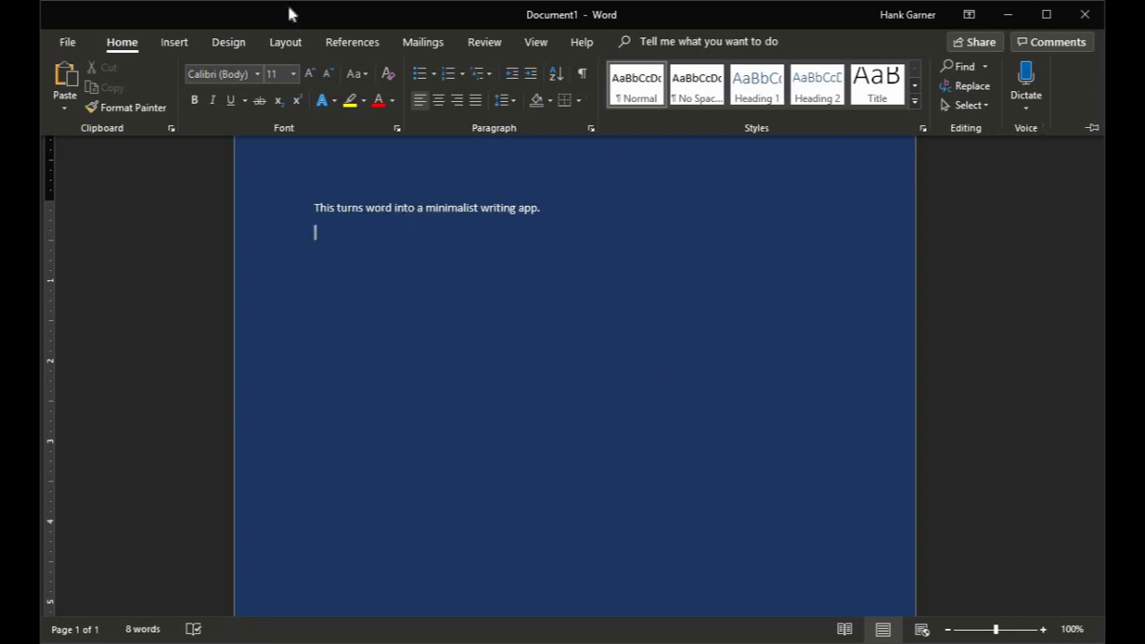
Colour the sentence light grey so it reads as pale text on the dark blue page
left_click(229, 43)
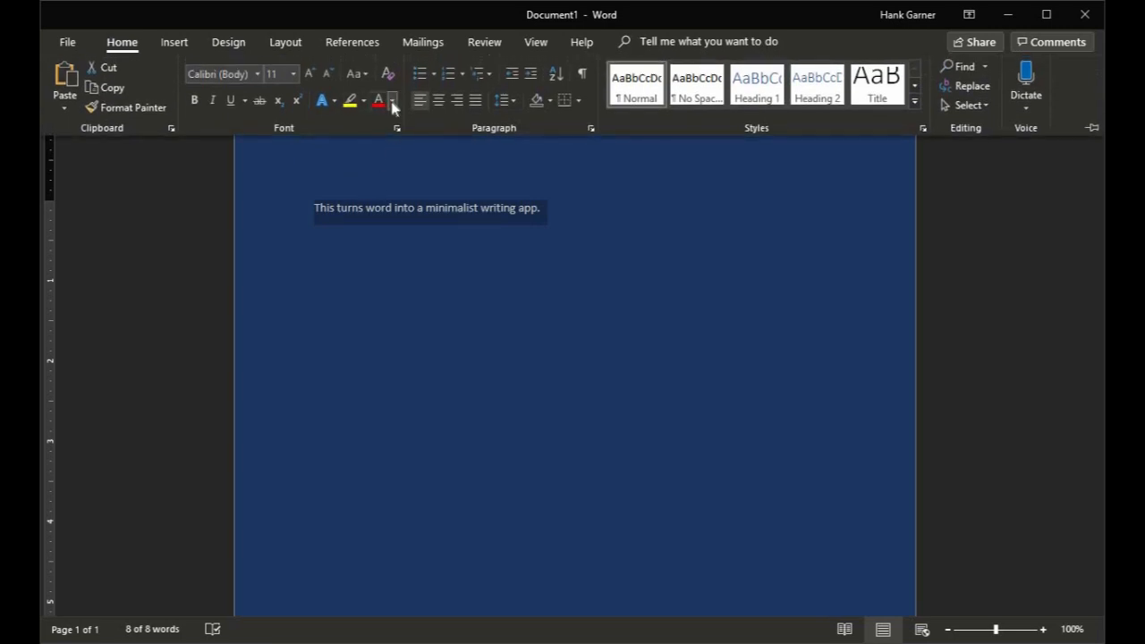
left_click(390, 100)
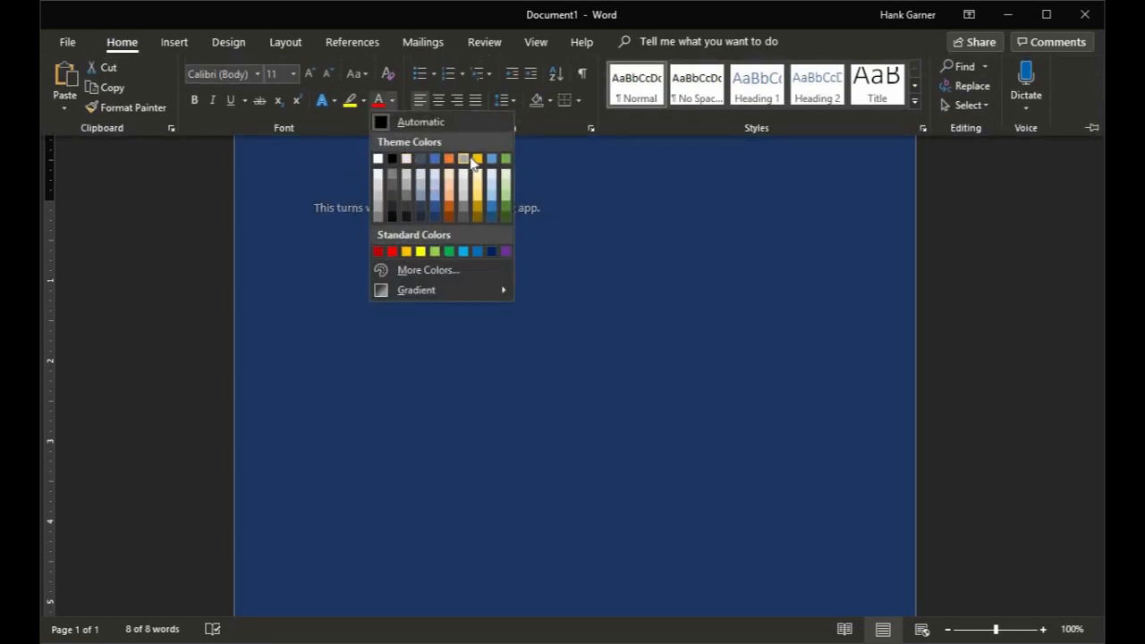
mouse_move(479, 211)
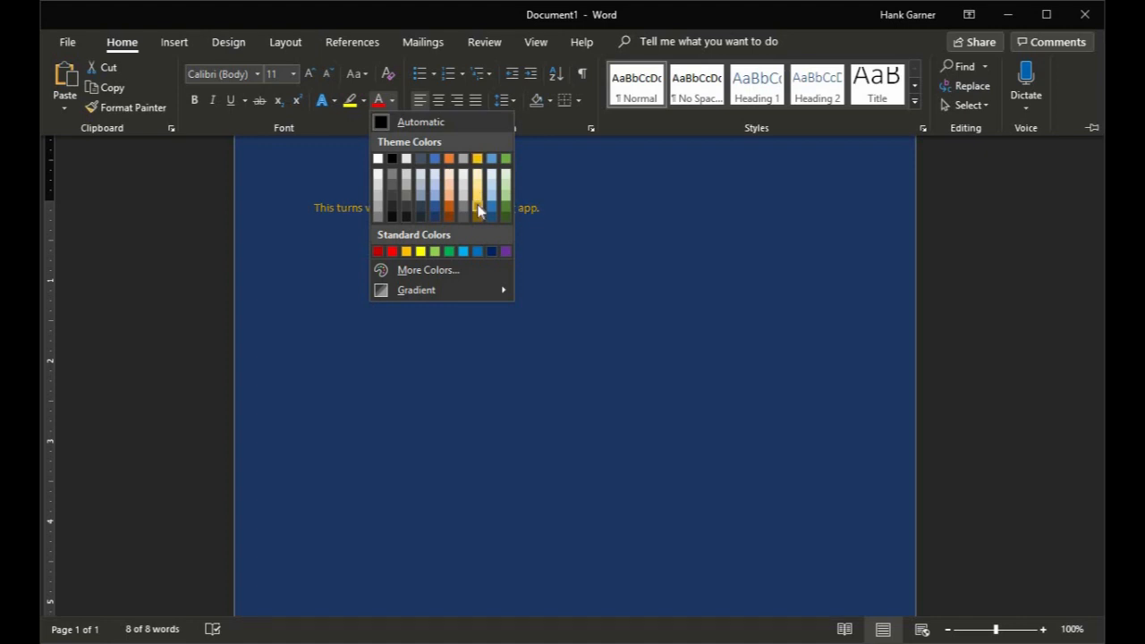
mouse_move(449, 207)
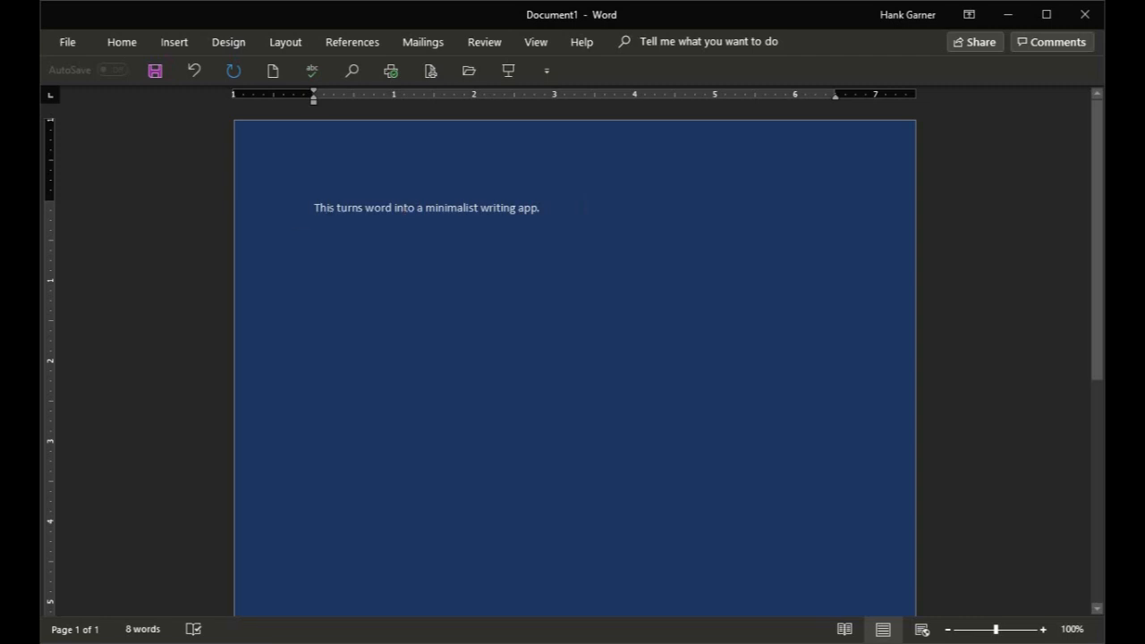
scroll("up", 3)
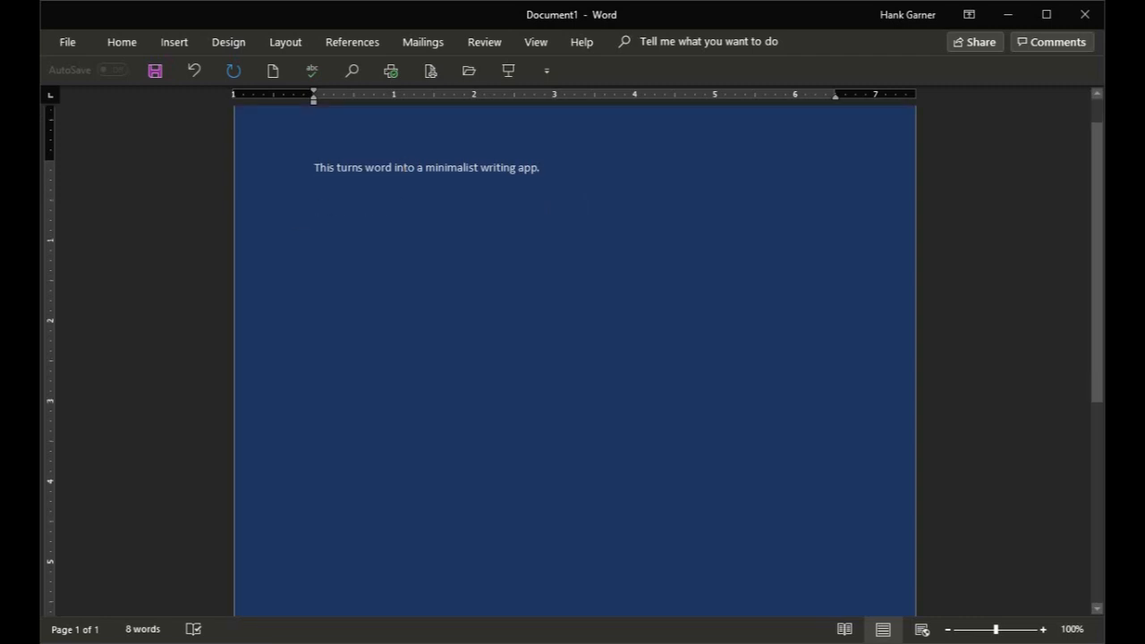